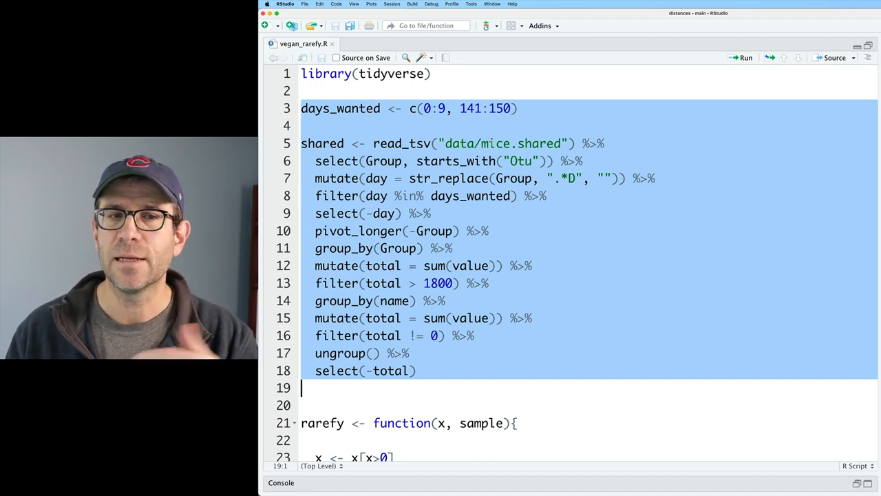
Step: Run the data-reading pipeline and the custom rarefy function so the shared tibble loads with 360,476 rows
{"action": "double_click", "coordinate": [521, 143]}
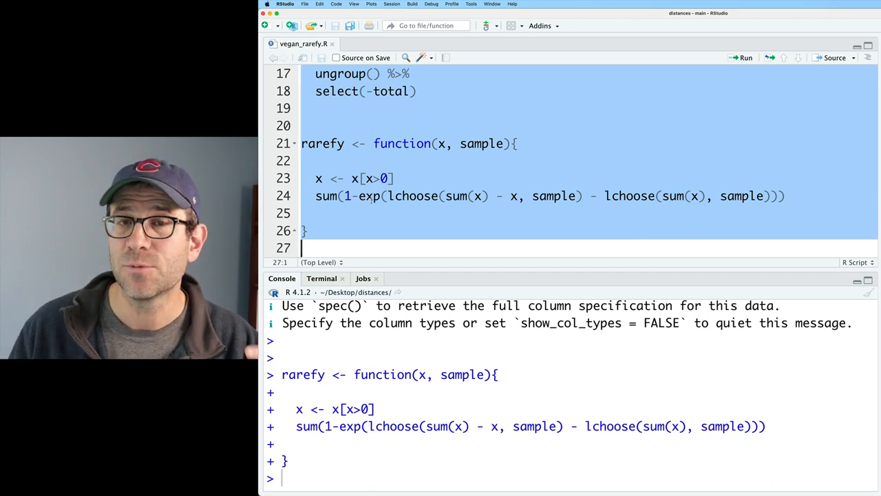
{"action": "double_click", "coordinate": [482, 143]}
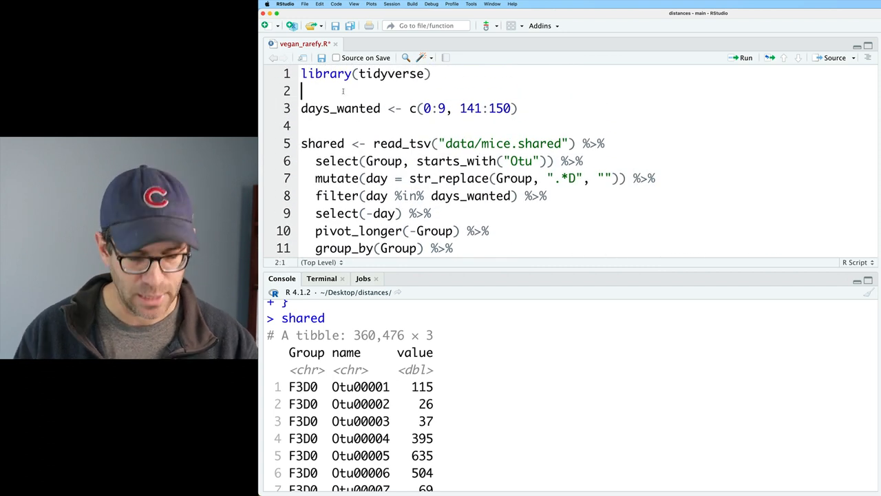
Step: Add library(vegan) near the top and run it, seeing that vegan's rarefy masks the custom one
{"action": "type", "text": "library(vegan"}
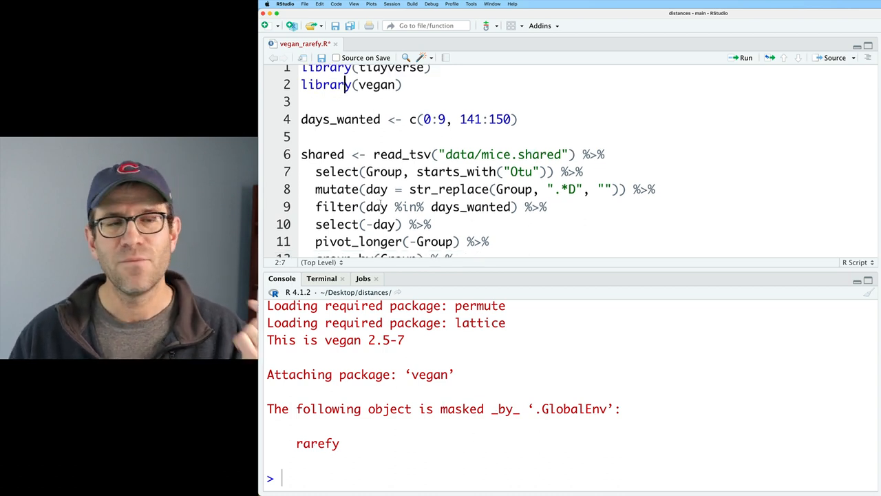
{"action": "scroll", "scroll_direction": "down", "scroll_amount": 3}
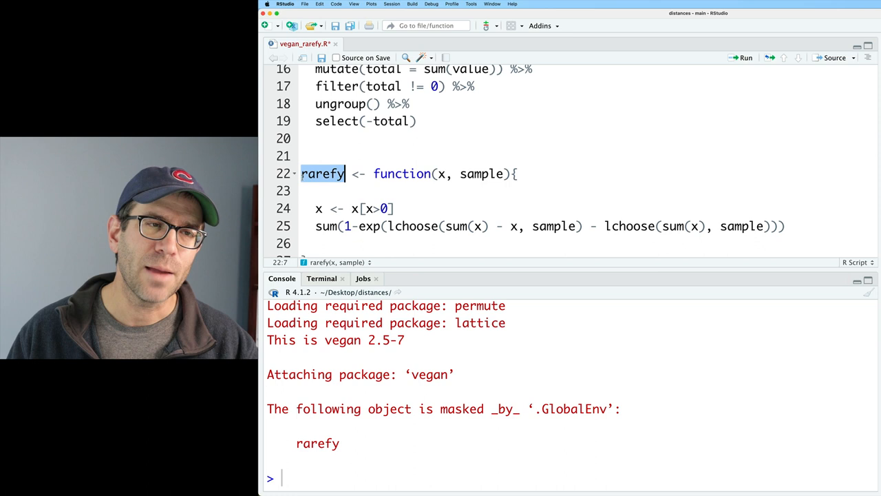
Step: Rename the function to my_rarefy, redefine it, and start a new pipeline from shared
{"action": "left_click", "coordinate": [301, 173]}
{"action": "type", "text": "my_"}
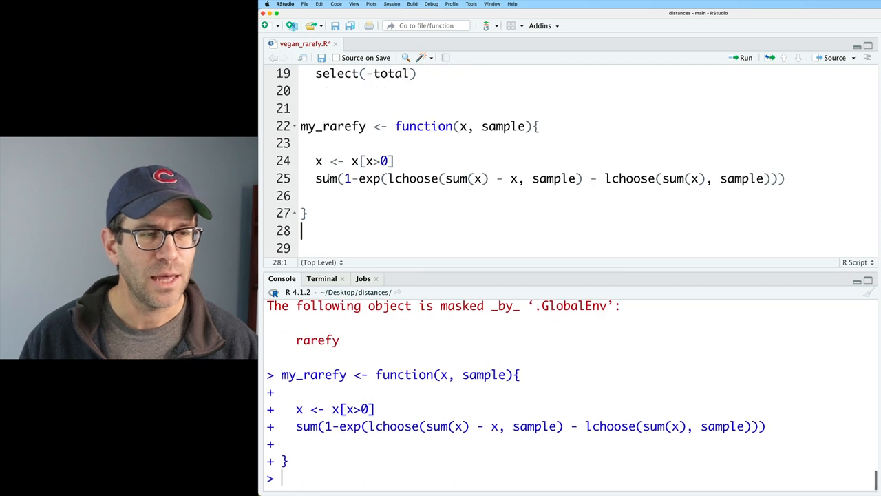
{"action": "type", "text": "shared"}
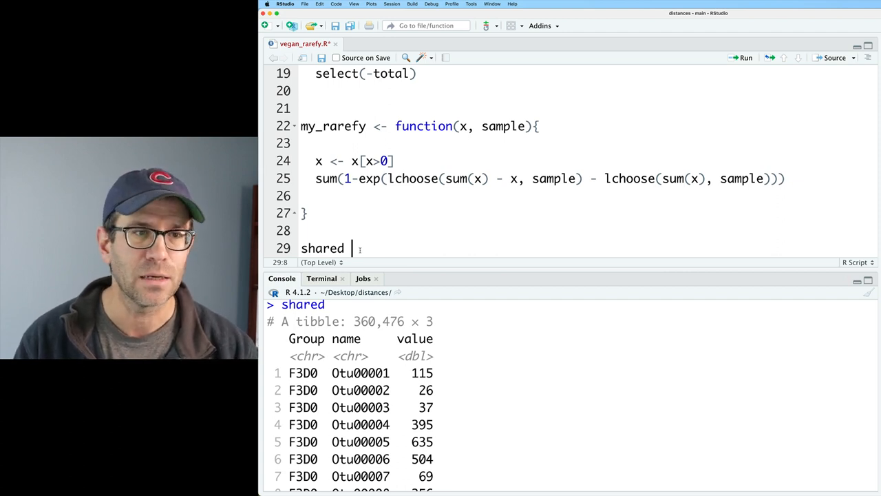
Step: Pivot shared wide with names_from="name", values_from="value", values_fill = 0, giving a 227 by 1,589 tibble
{"action": "type", "text": "%>%"}
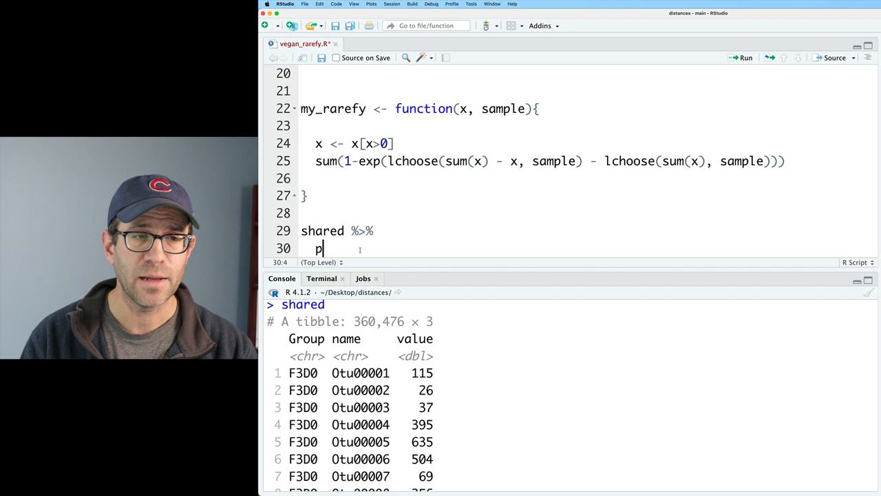
{"action": "type", "text": "ivot_wider("}
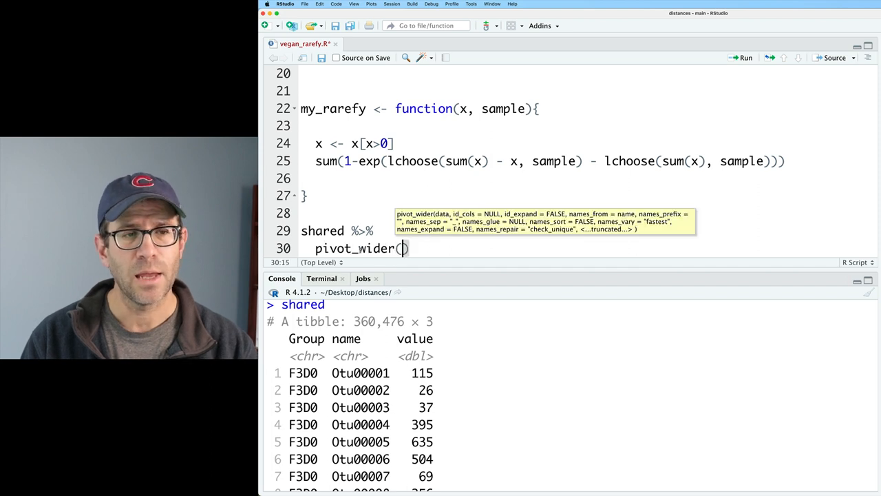
{"action": "type", "text": "names_"}
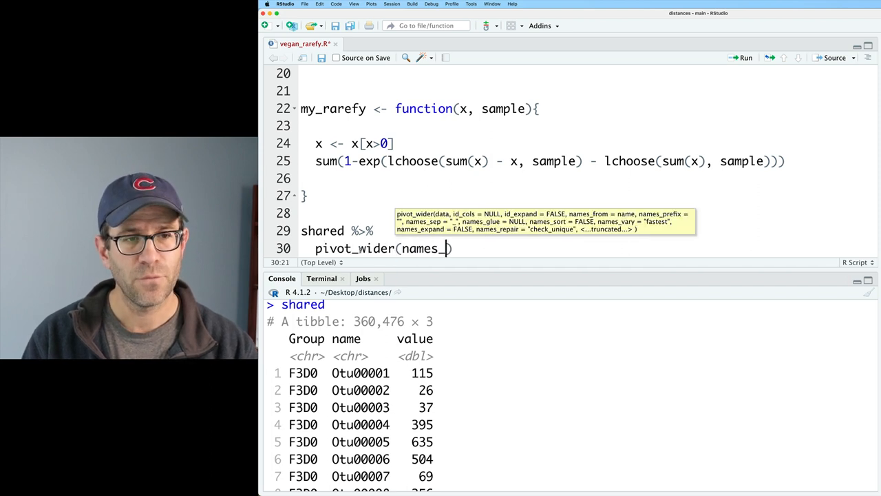
{"action": "type", "text": "from=\"name\""}
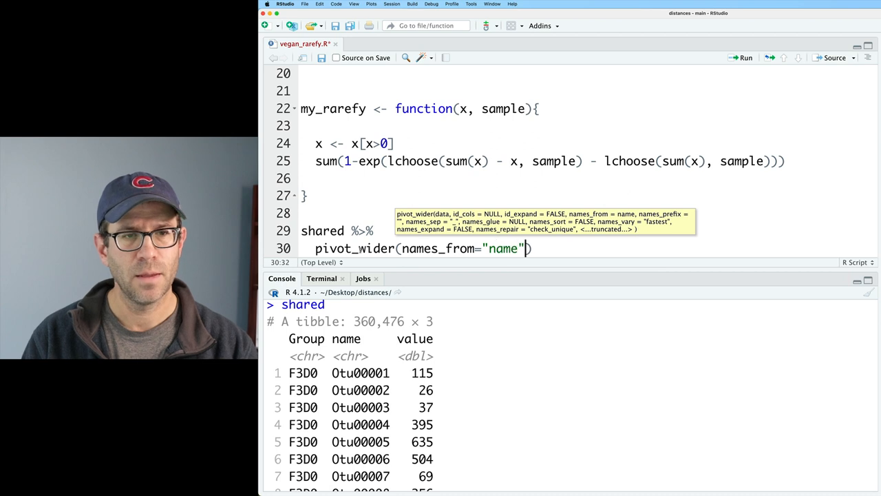
{"action": "type", "text": ", values_from=\"value\","}
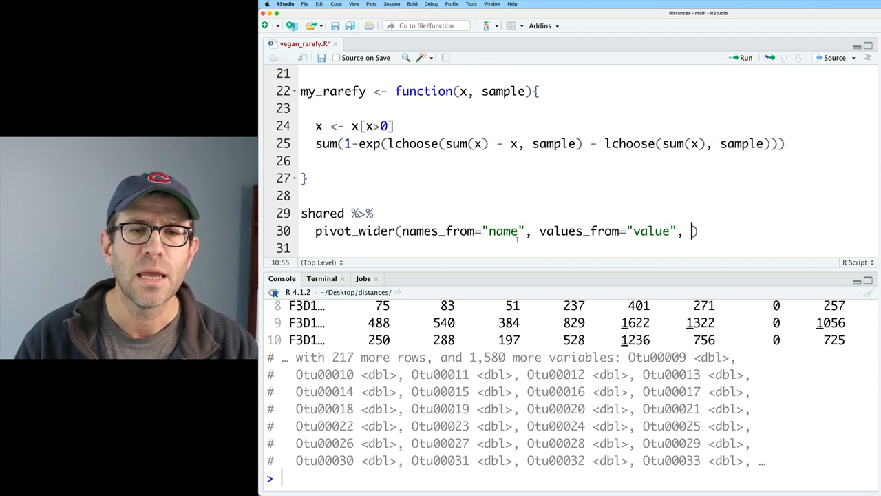
{"action": "type", "text": "values_fill = 0"}
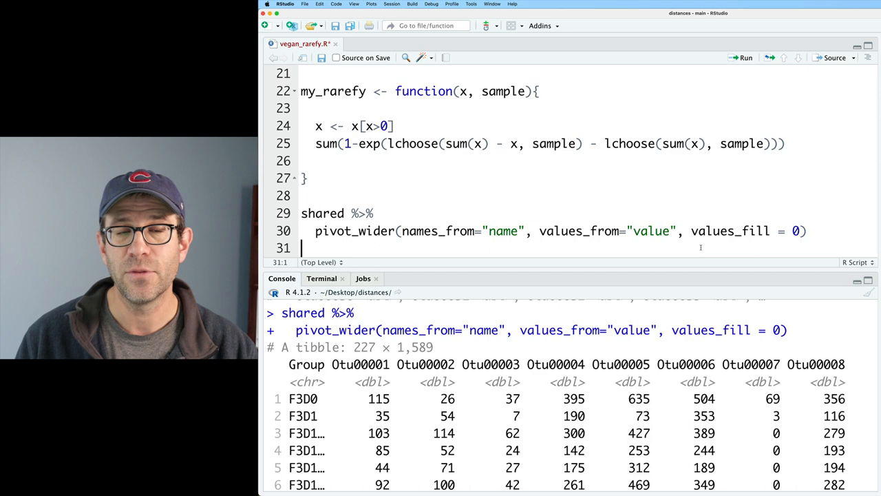
{"action": "type", "text": "%>%"}
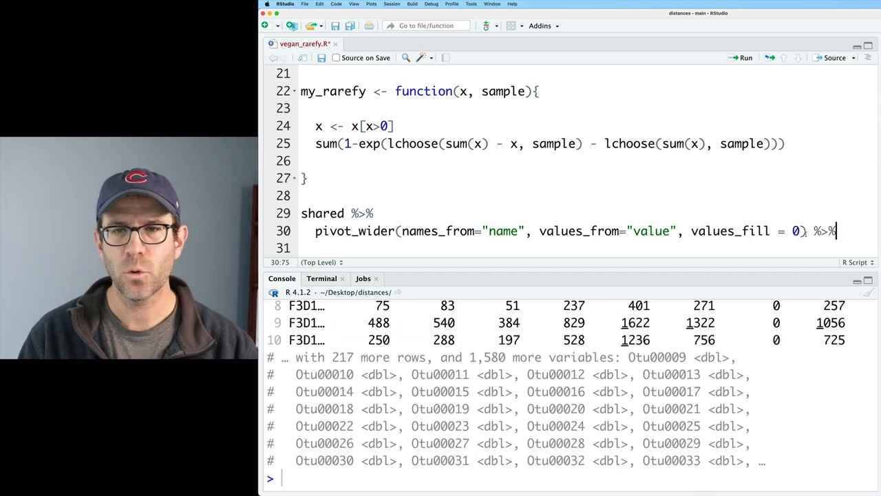
Step: Convert the wide table with as.data.frame() into shared_df and set its row names from Group
{"action": "type", "text": "as."}
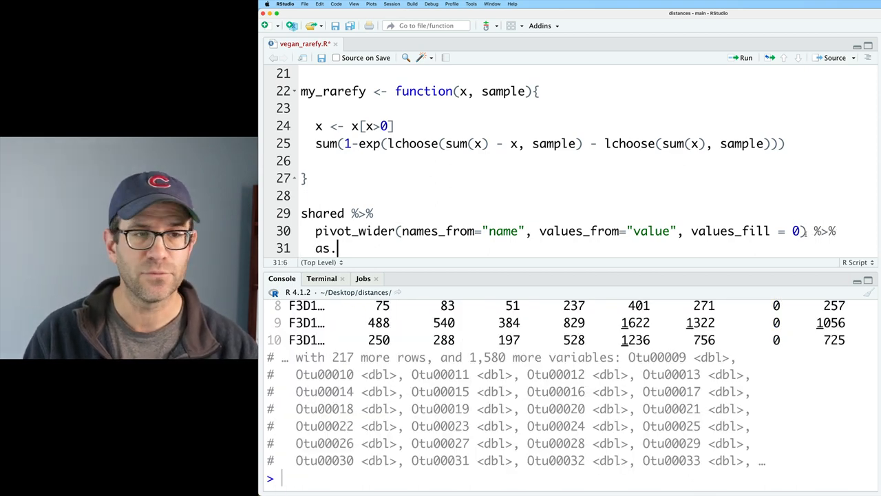
{"action": "type", "text": "data.frame("}
{"action": "left_click", "coordinate": [338, 213]}
{"action": "type", "text": "shared_df <- "}
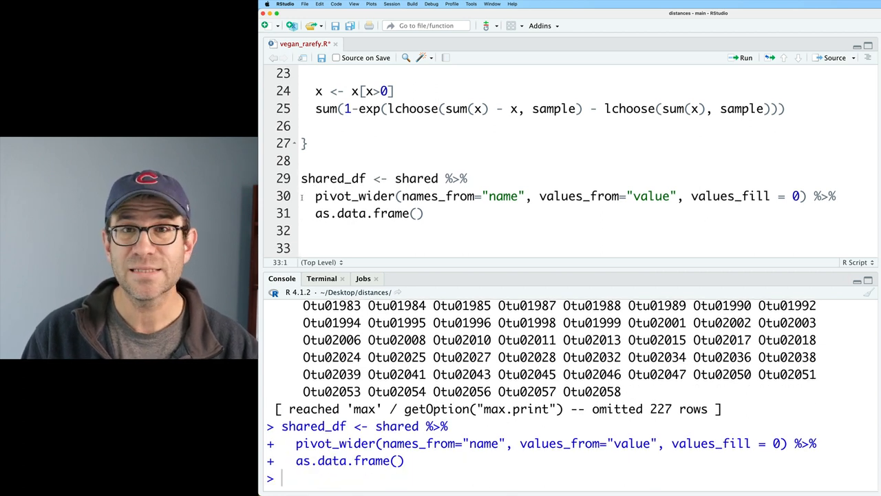
{"action": "type", "text": "rownames(shared_df) <-"}
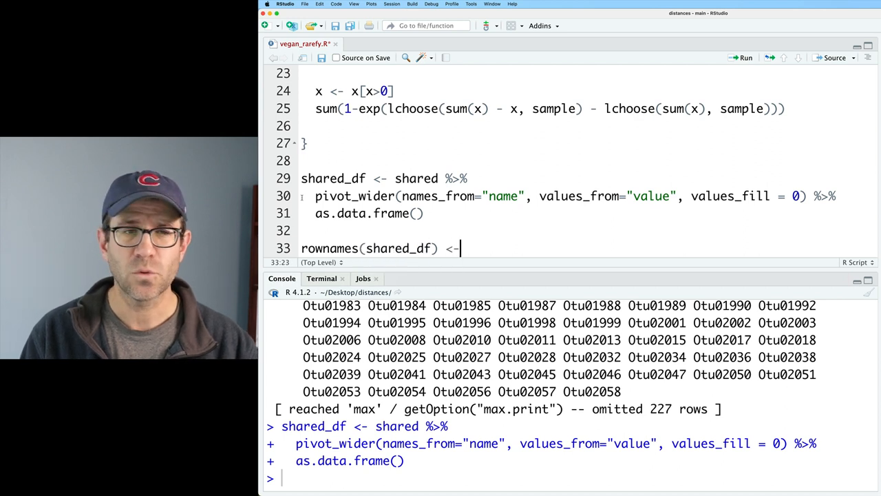
{"action": "type", "text": "shared_df%"}
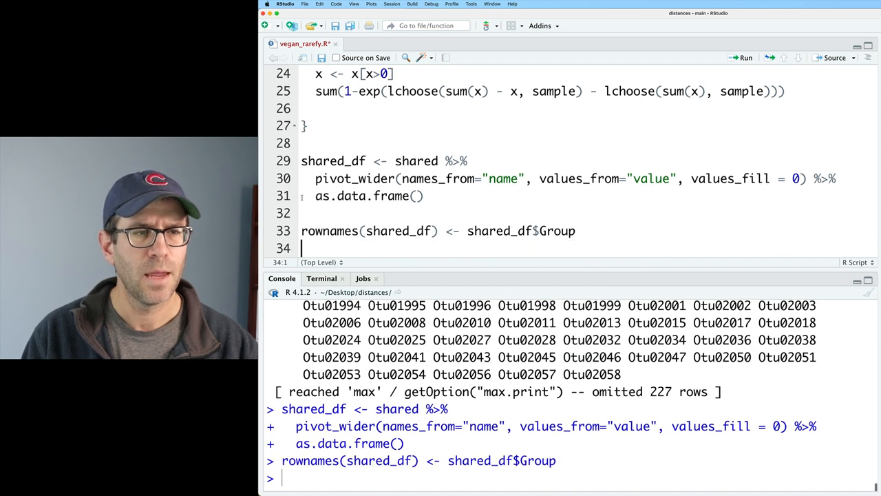
{"action": "type", "text": "shared_df <-"}
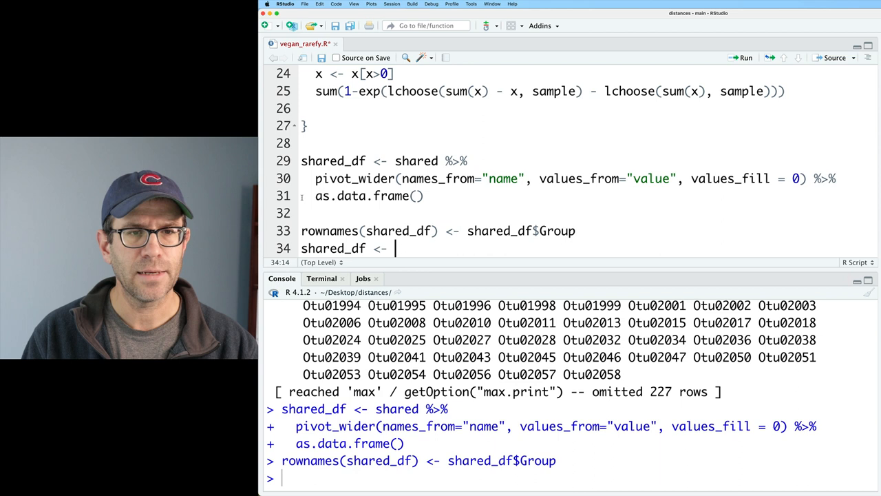
Step: Drop the Group column with shared_df[,-1], leaving 227 by 1,588, and inspect it with str()
{"action": "type", "text": "shared_df"}
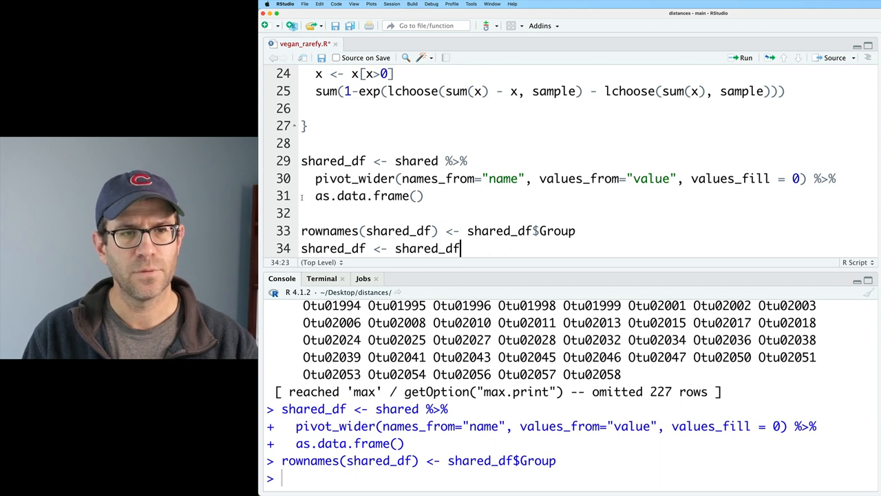
{"action": "type", "text": "[,"}
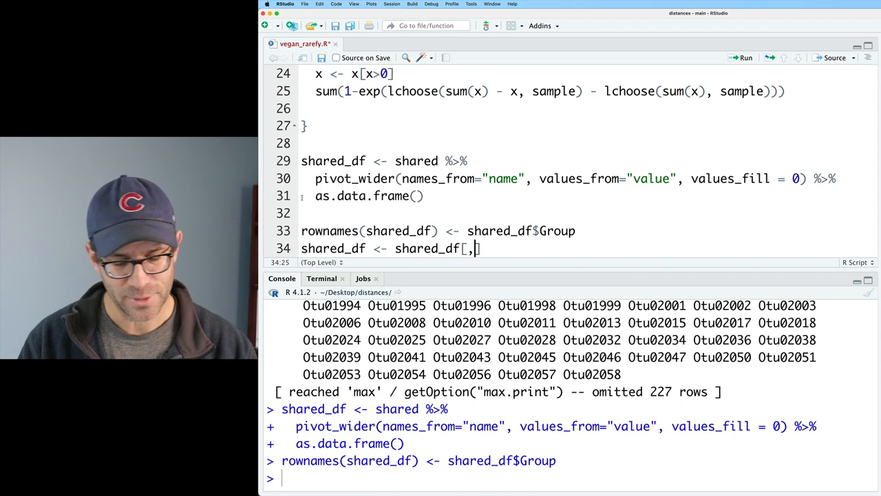
{"action": "type", "text": "-1]"}
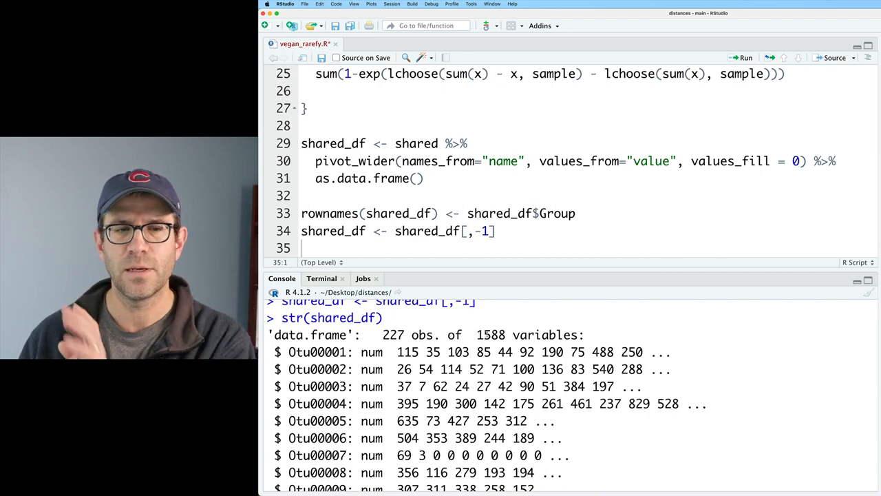
{"action": "scroll", "scroll_direction": "down", "scroll_amount": 3}
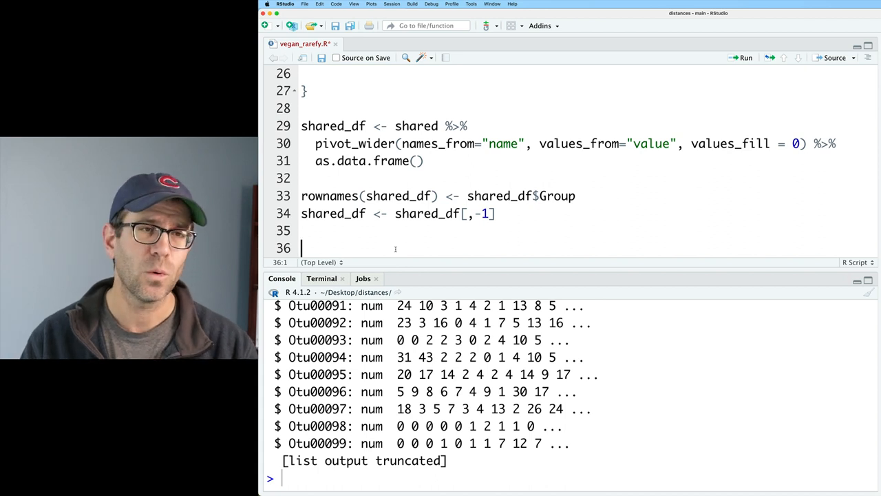
Step: Start the min_n_seqs pipeline grouping shared by Group and summarizing per-group sequence totals
{"action": "type", "text": "raref"}
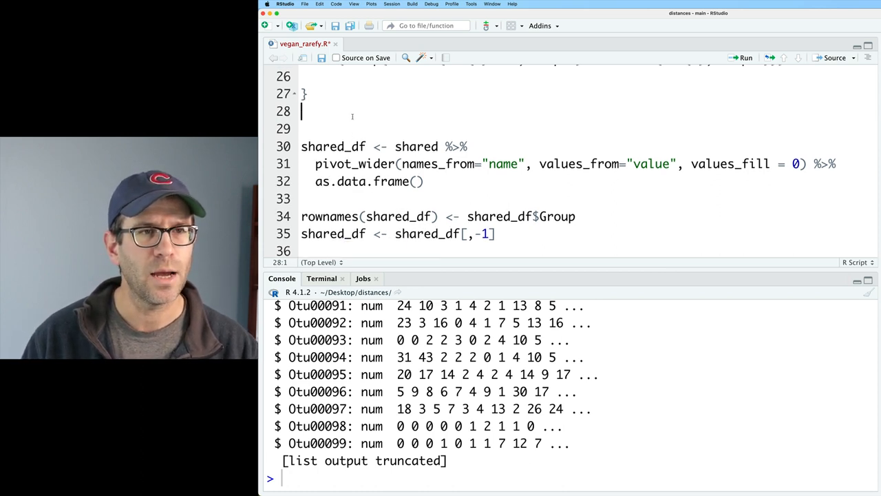
{"action": "type", "text": "shared %>%"}
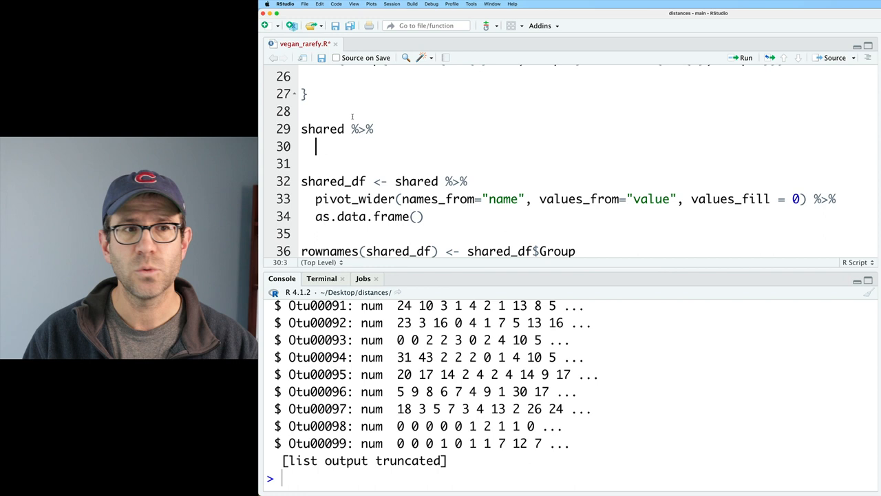
{"action": "type", "text": "group_by("}
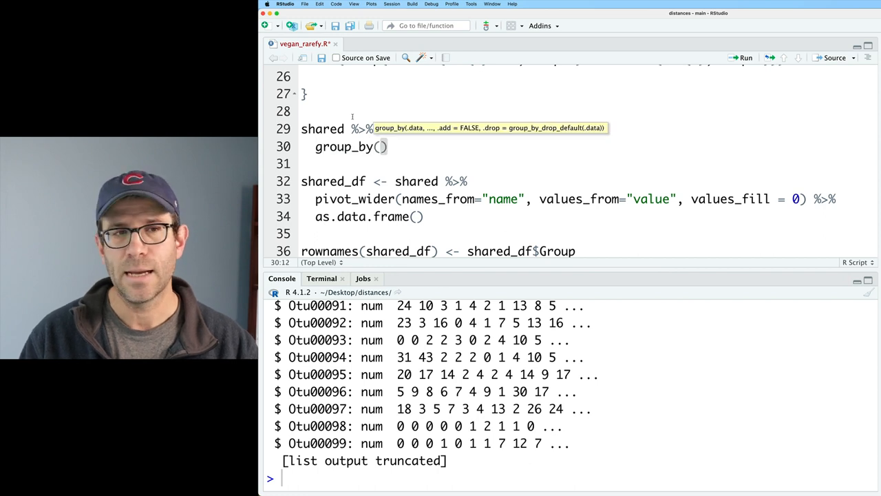
{"action": "scroll", "scroll_direction": "up", "scroll_amount": 3}
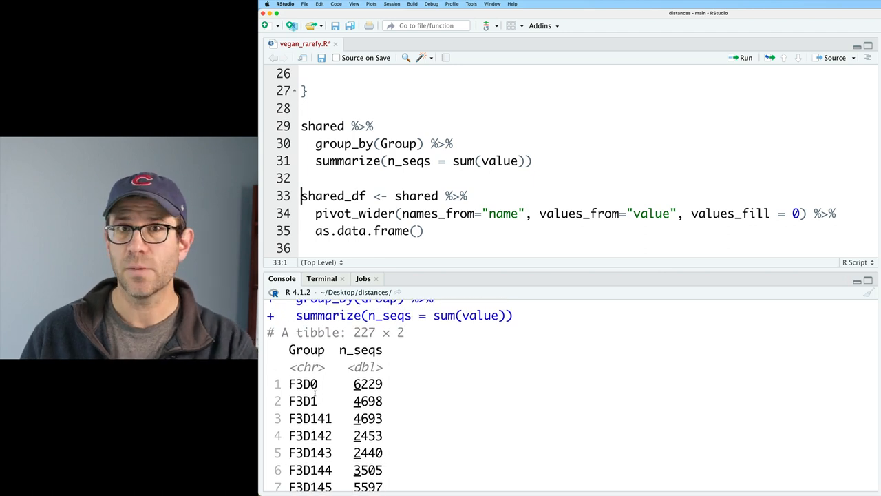
{"action": "left_click", "coordinate": [534, 160]}
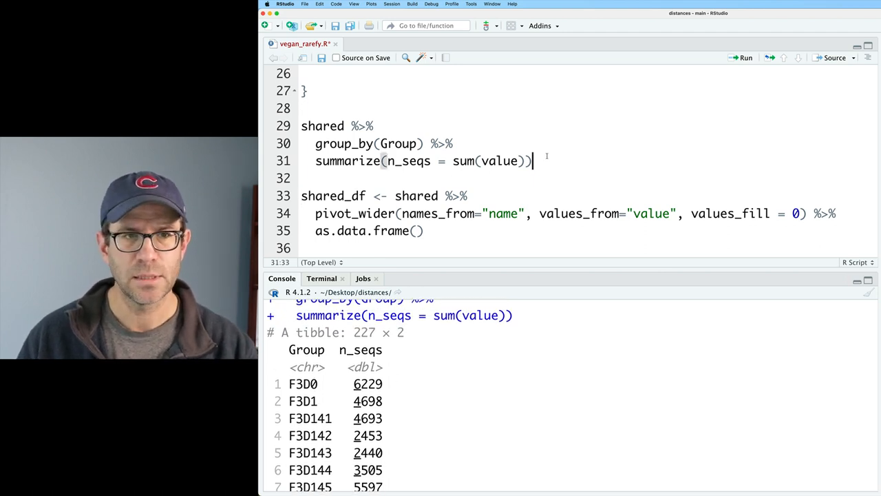
{"action": "type", "text": "%>%"}
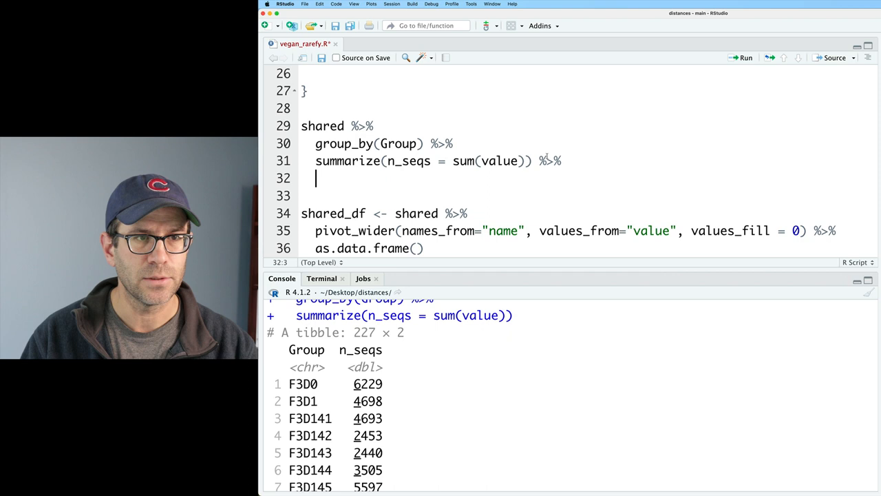
Step: Take min(n_seqs) via summarize and pull as min_n_seqs (1828), then call rarefy(shared_df, min_n_seqs)
{"action": "type", "text": "summarize()"}
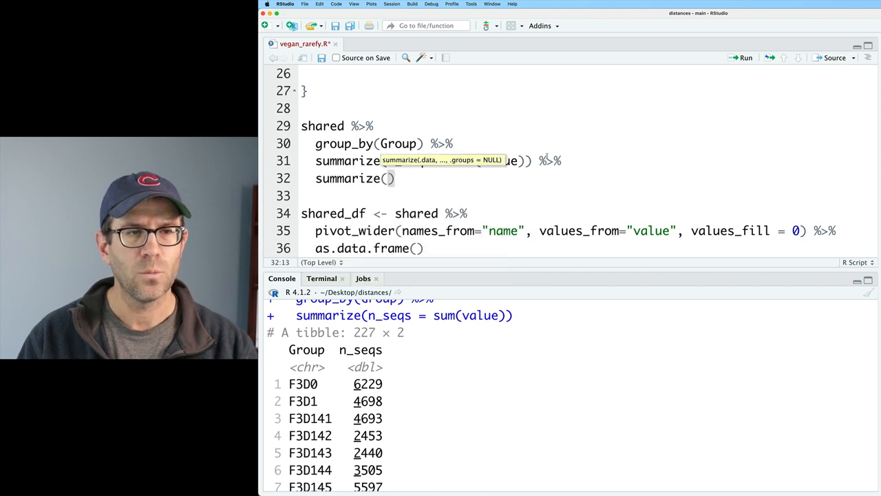
{"action": "type", "text": "min = min("}
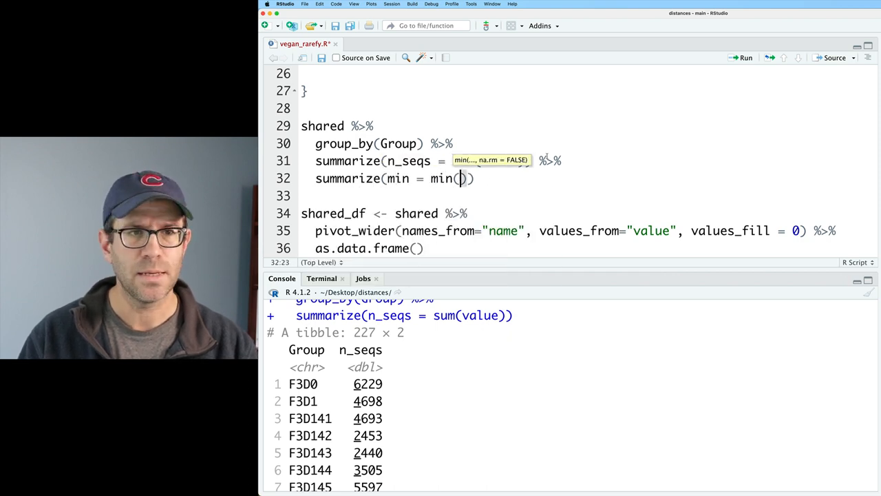
{"action": "type", "text": "n_seqw"}
{"action": "type", "text": "pi"}
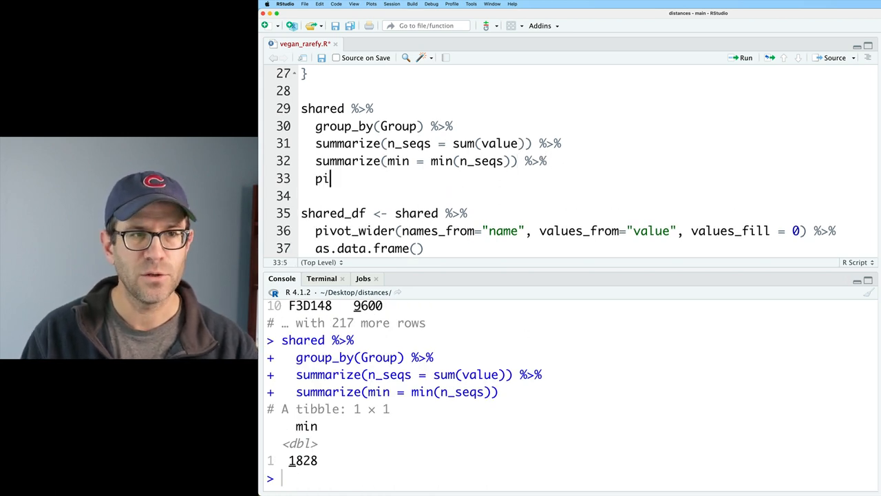
{"action": "type", "text": "ull(min"}
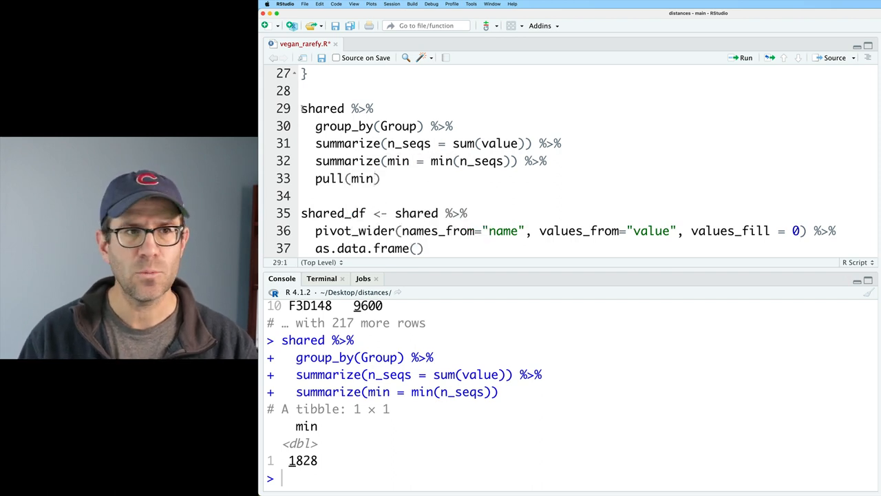
{"action": "type", "text": "min_n_seqs"}
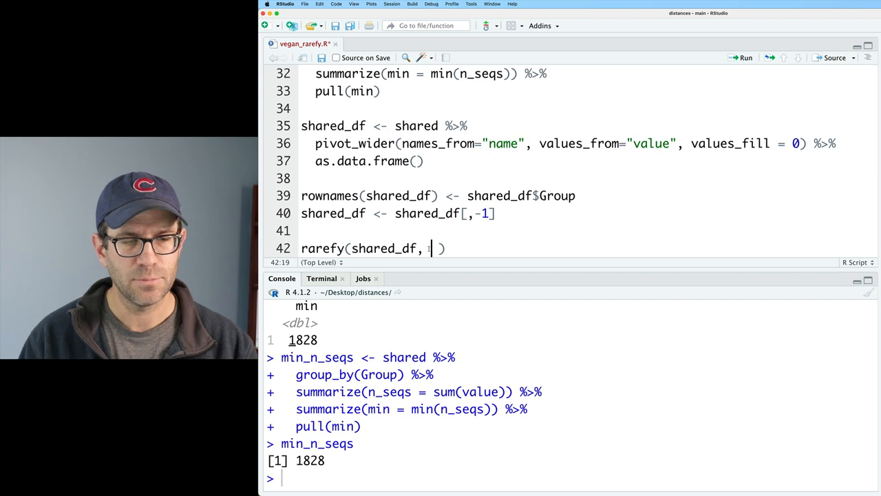
{"action": "type", "text": "min_n_seqs"}
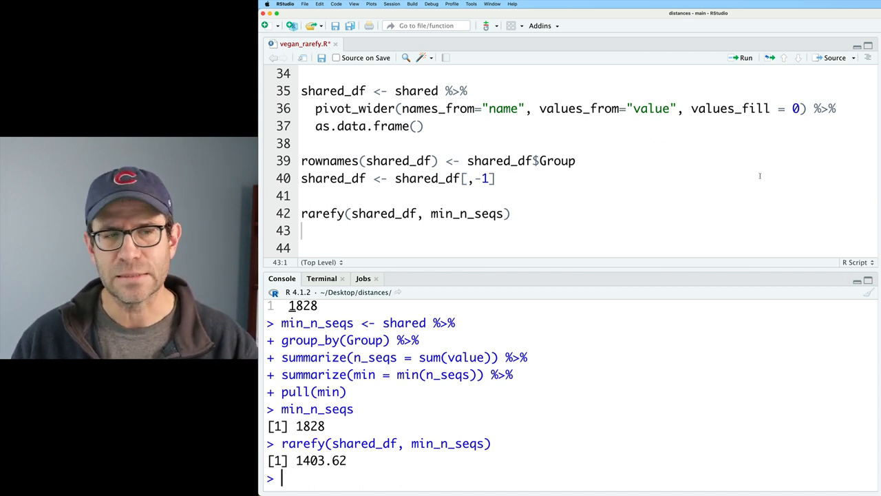
Step: Try vegan::rarefy, clear all environment objects, and rerun rarefy(shared_df, min_n_seqs) to get per-sample richness
{"action": "left_click", "coordinate": [509, 214]}
{"action": "type", "text": "vegan"}
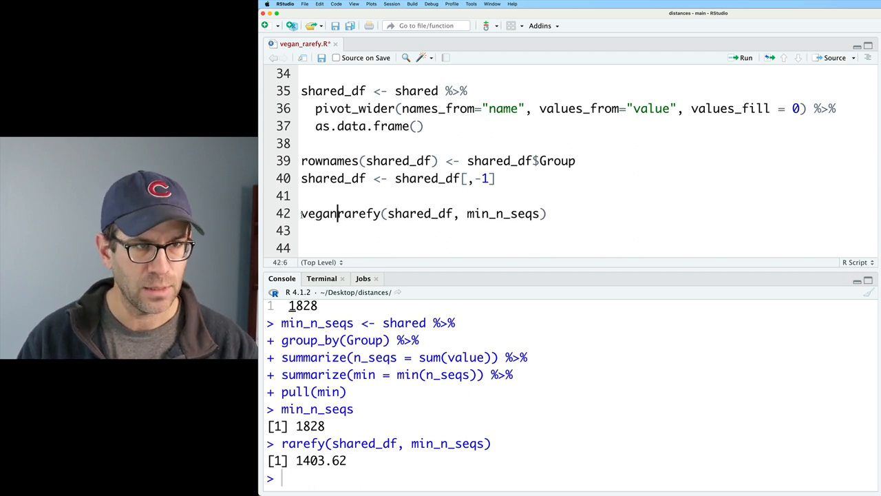
{"action": "type", "text": "::"}
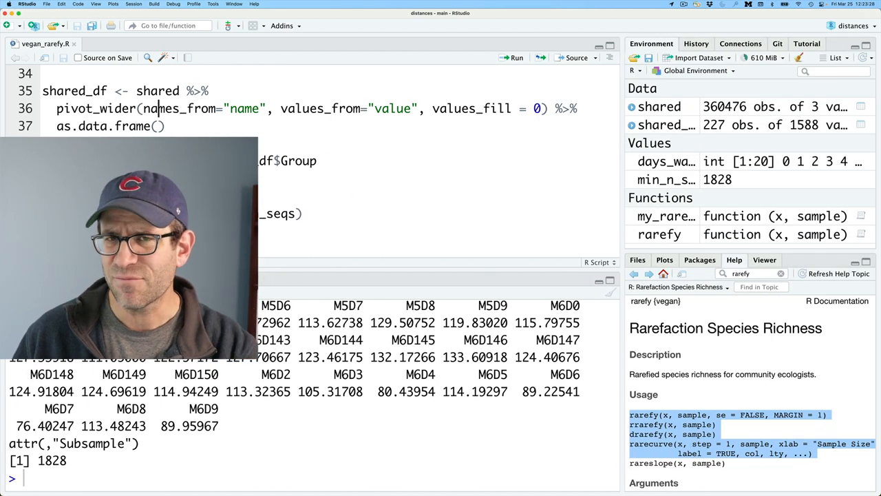
{"action": "left_click", "coordinate": [799, 57]}
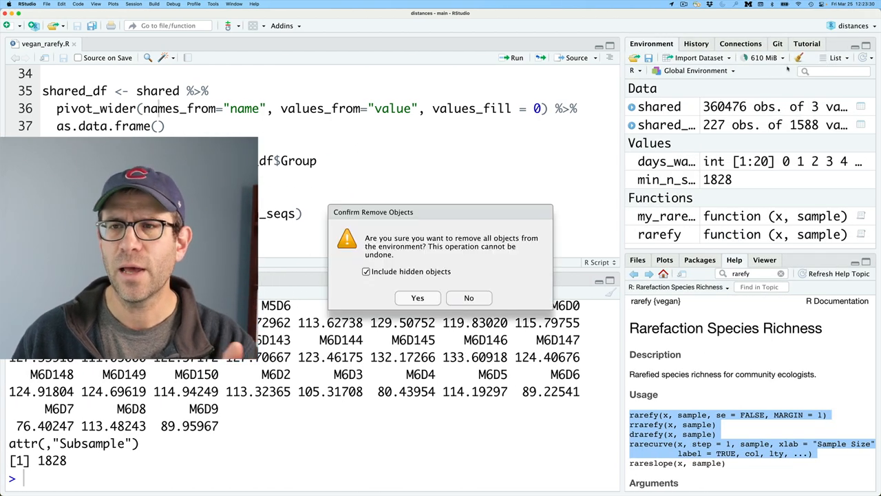
{"action": "left_click", "coordinate": [417, 298]}
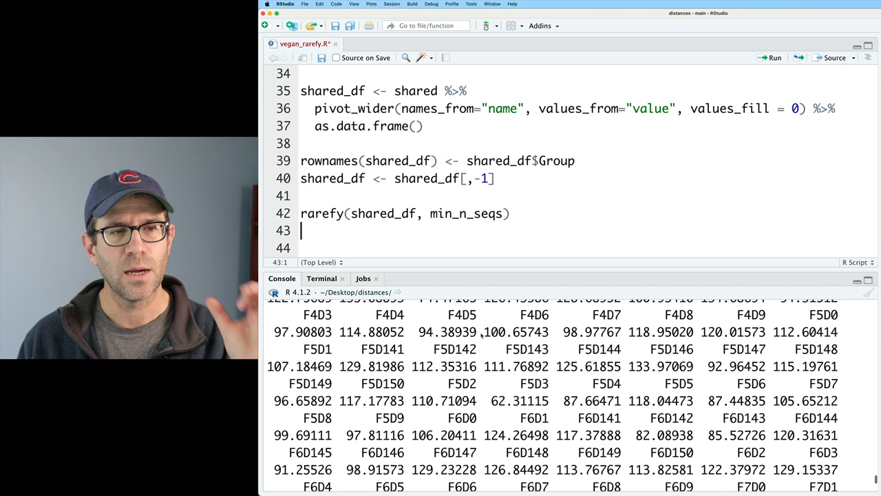
Step: Pipe rarefy output to as_tibble(rownames="Group") and select(Group, vegan=value), storing it as vegans
{"action": "double_click", "coordinate": [466, 214]}
{"action": "type", "text": " %>% str("}
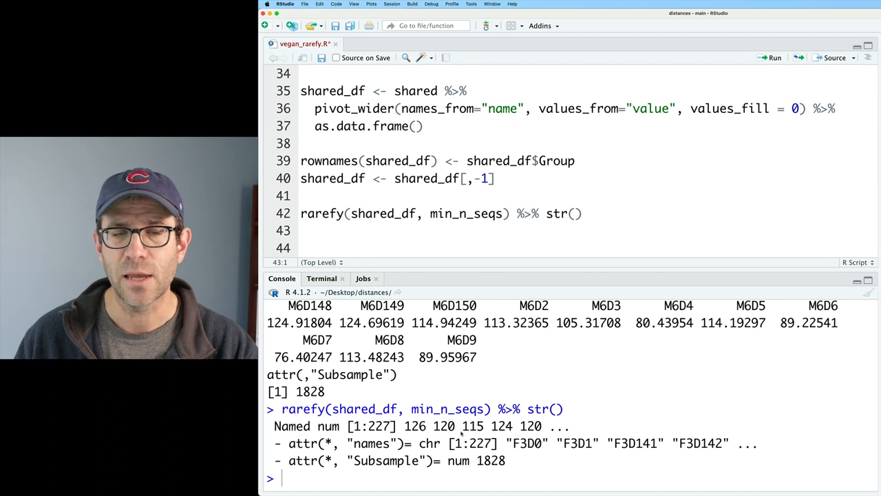
{"action": "mouse_move", "coordinate": [598, 227]}
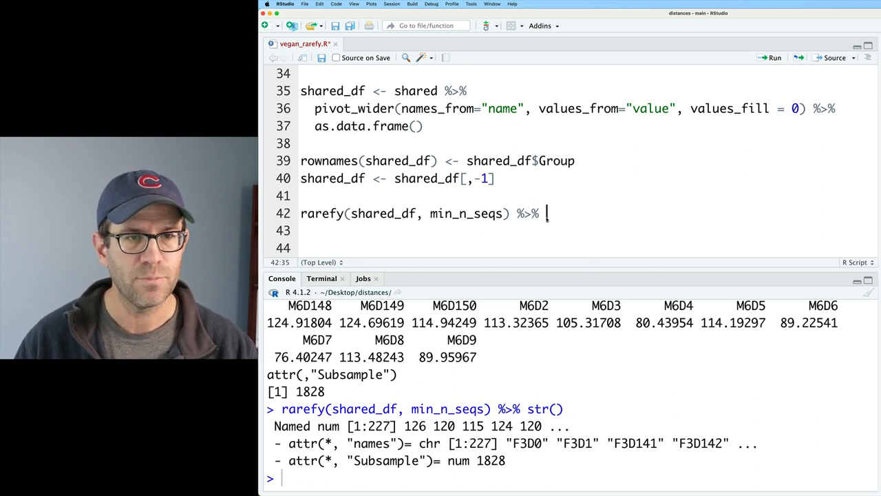
{"action": "type", "text": "as_tibble(rownames=\""}
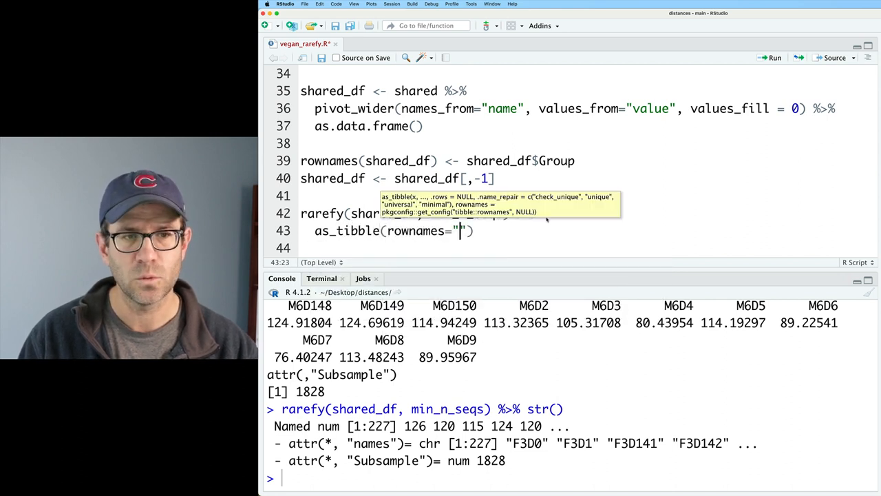
{"action": "type", "text": "Group"}
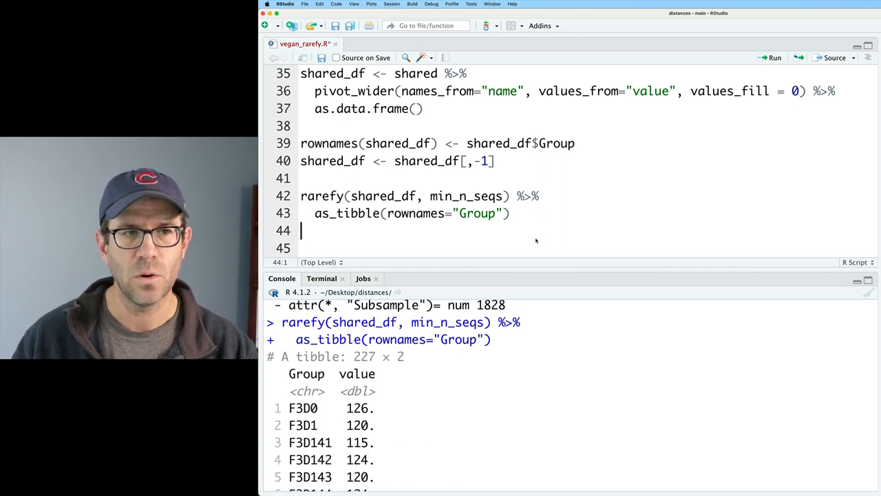
{"action": "type", "text": "%>%"}
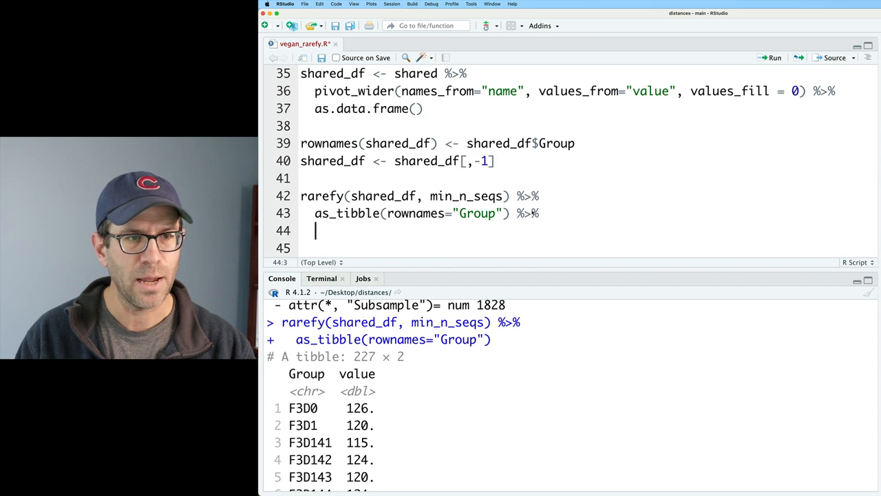
{"action": "type", "text": "select"}
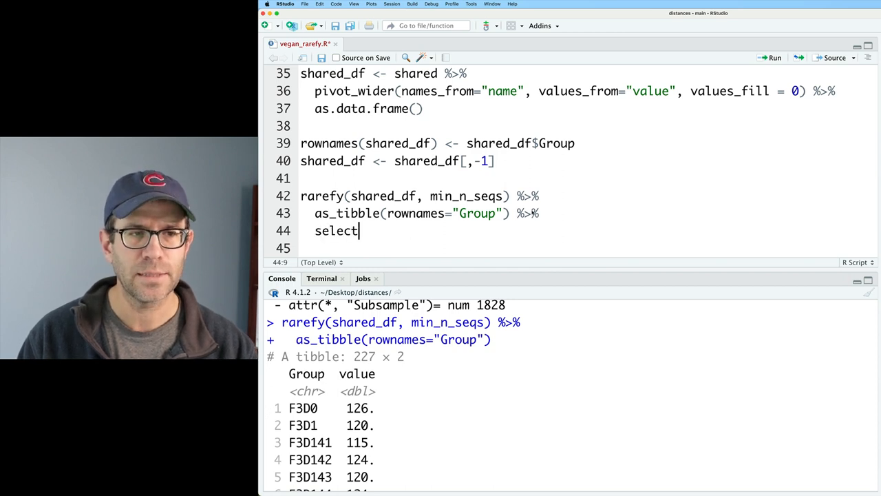
{"action": "type", "text": "(Group, ve"}
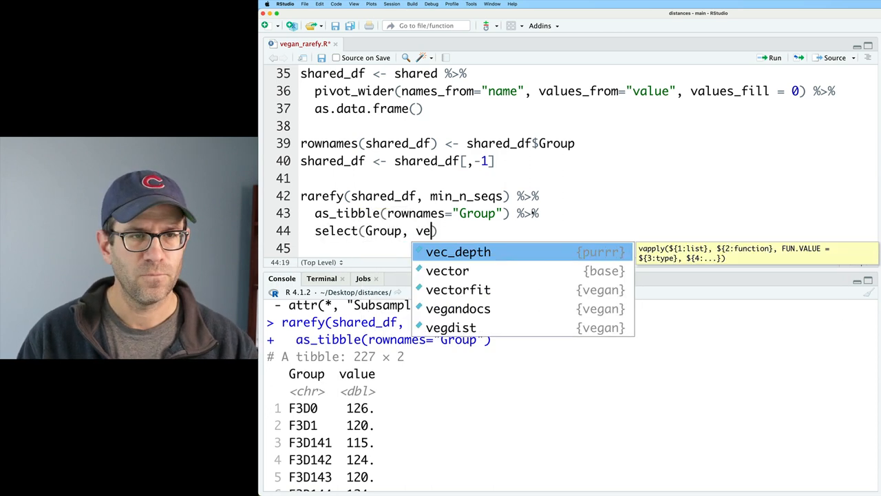
{"action": "type", "text": "gan=value"}
{"action": "left_click", "coordinate": [420, 195]}
{"action": "type", "text": "vegans <- "}
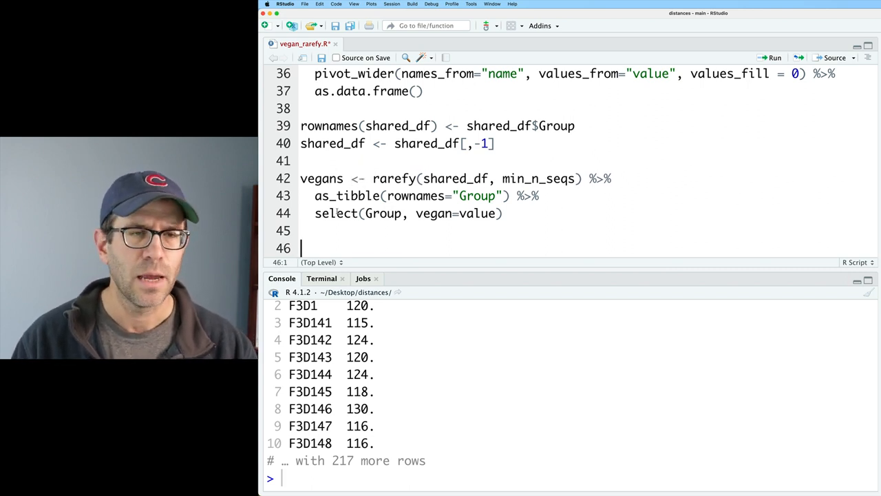
Step: Compute mine <- shared %>% group_by(Group) %>% summarize(mine = my_rarefy(value, min_n_seqs)) and run it
{"action": "type", "text": "shared %>%"}
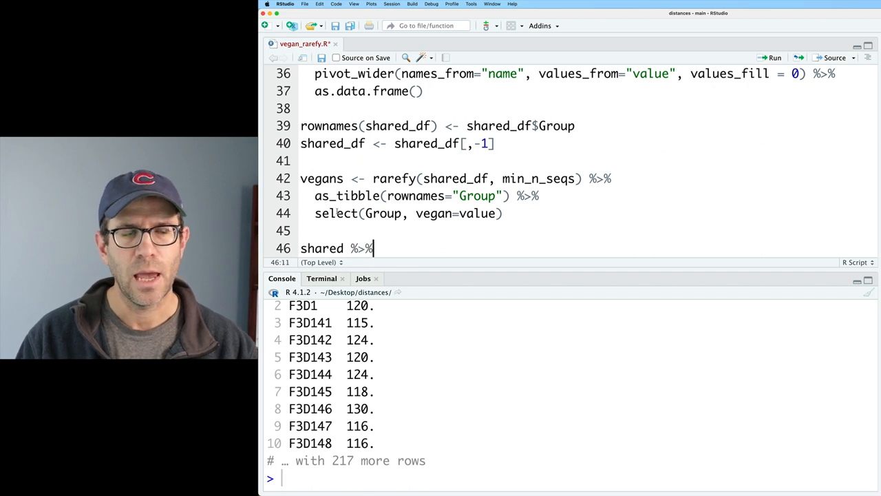
{"action": "type", "text": "group_by(Group) %>%"}
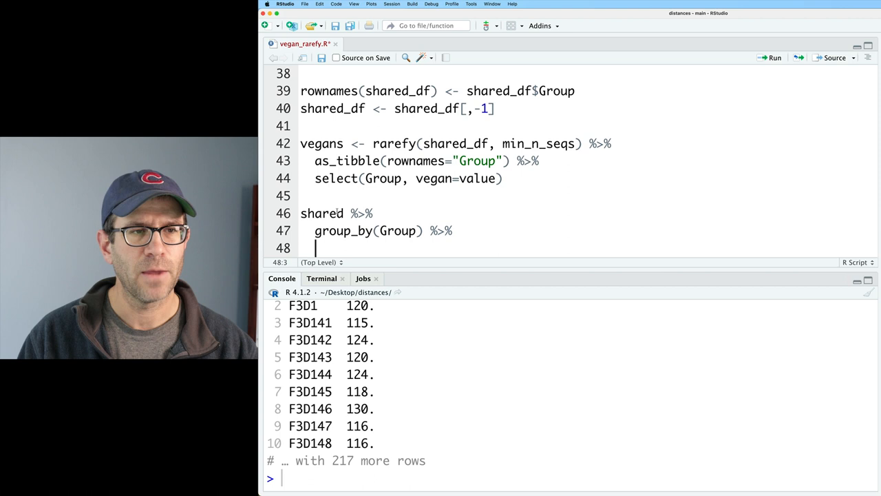
{"action": "type", "text": "summarize("}
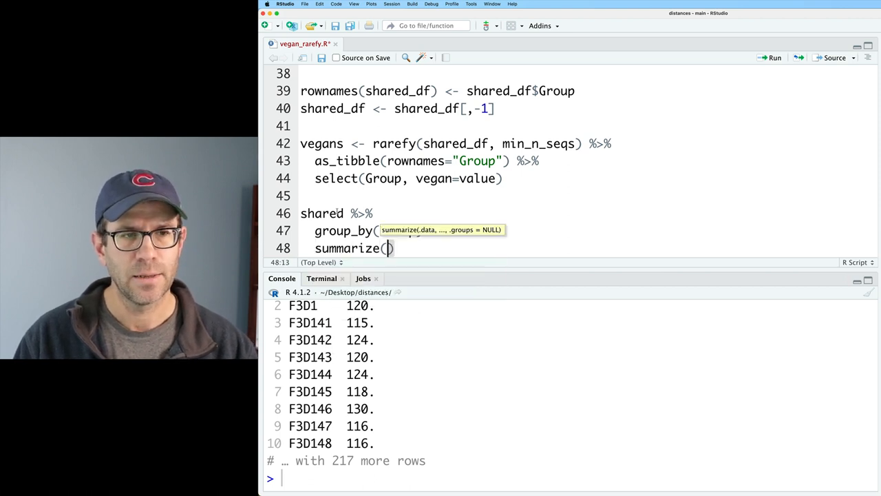
{"action": "type", "text": "mine ="}
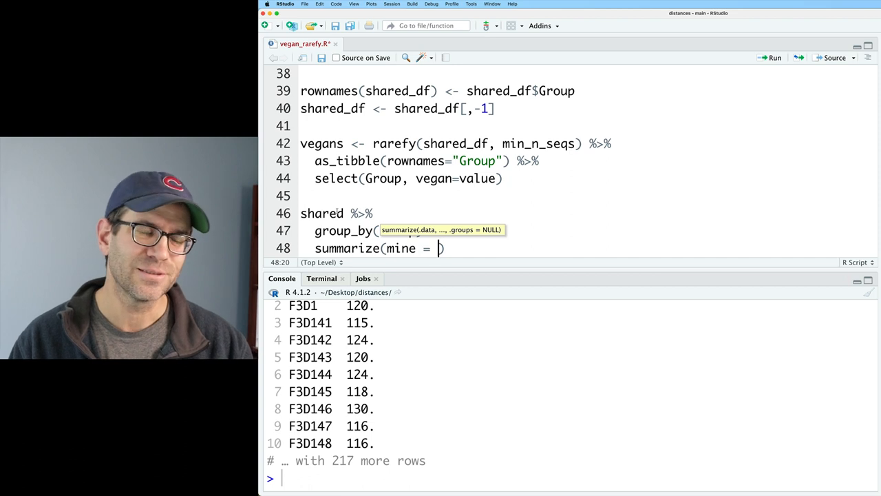
{"action": "type", "text": "my_rarefy"}
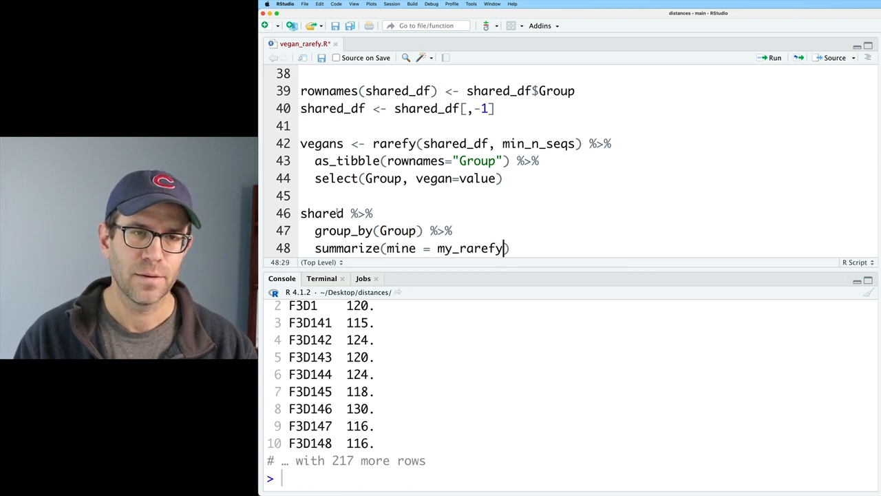
{"action": "type", "text": "value, min_n_seqs"}
{"action": "left_click", "coordinate": [586, 213]}
{"action": "type", "text": "mine <- "}
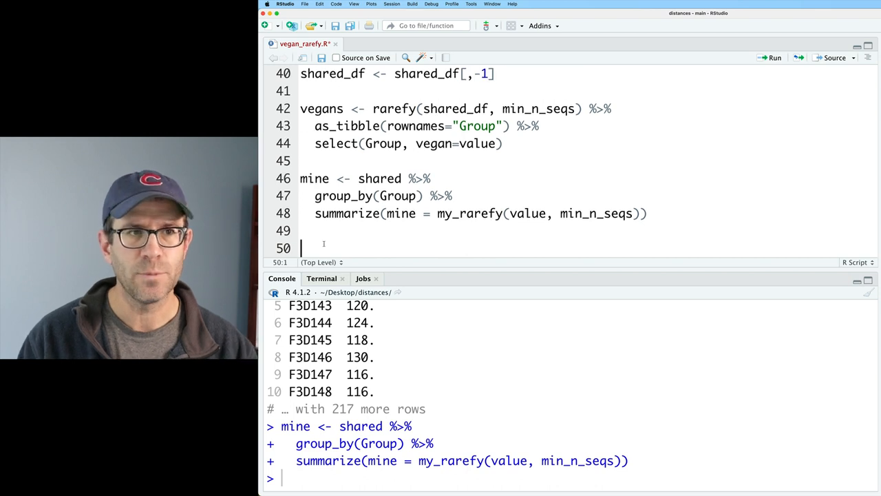
Step: inner_join vegans and mine by Group, mutate diff = vegan-mine, and summarize mean(diff) and sd(diff) as 0
{"action": "type", "text": "inner_join"}
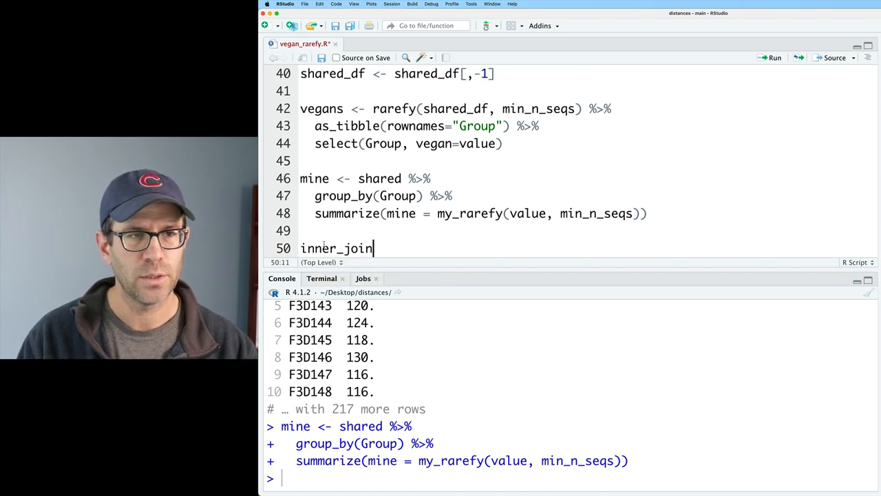
{"action": "type", "text": "(vega"}
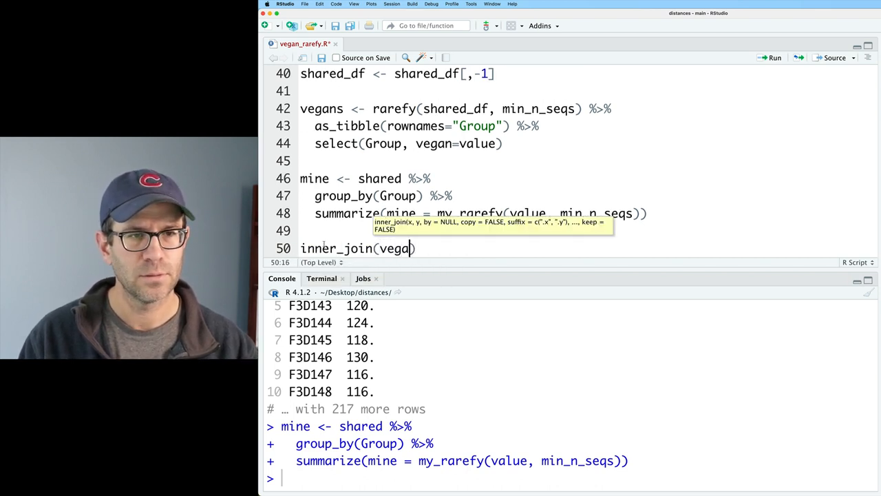
{"action": "type", "text": "ns, mine, by=\"Group"}
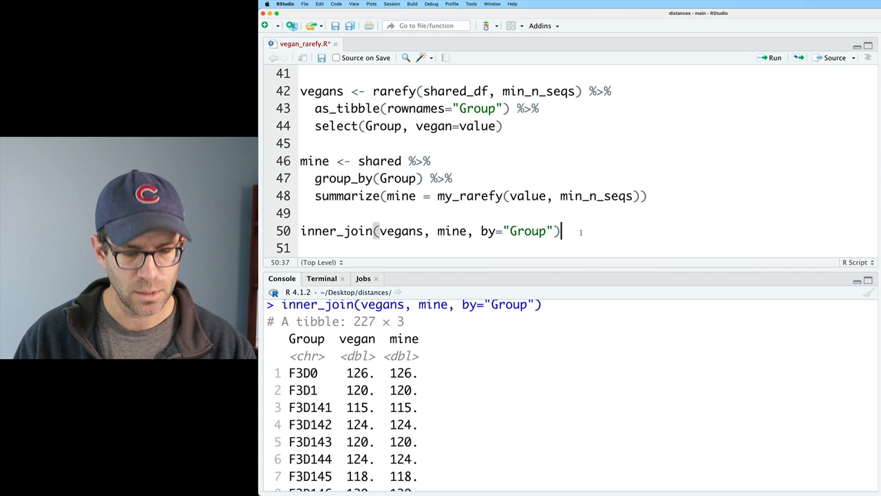
{"action": "type", "text": "%>%"}
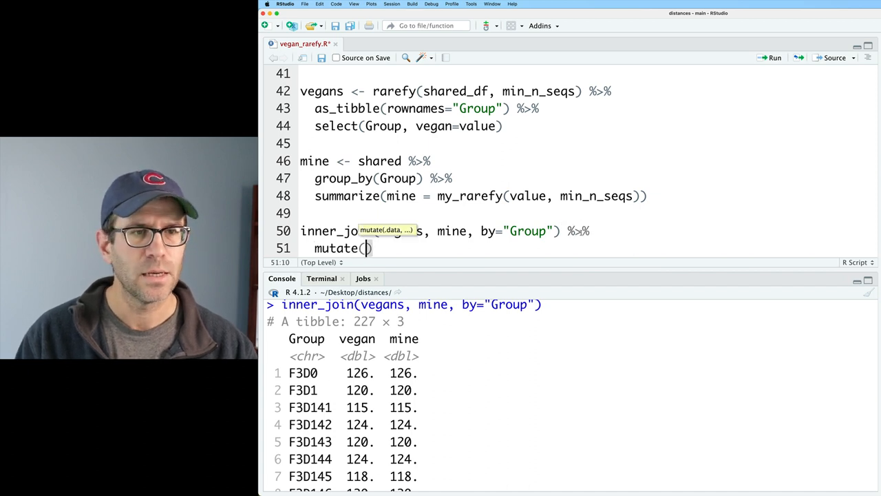
{"action": "type", "text": "diff = vegan-mine"}
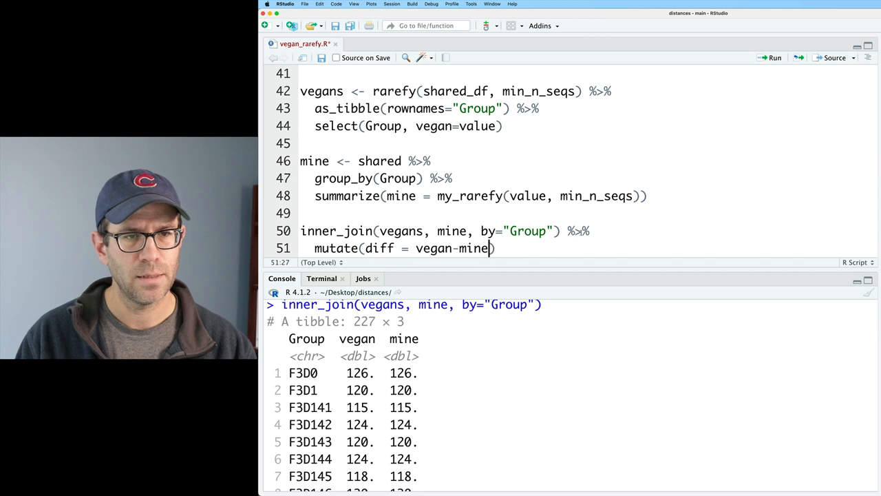
{"action": "type", "text": "%>%"}
{"action": "type", "text": "summarize(mean(diff), sd(diff"}
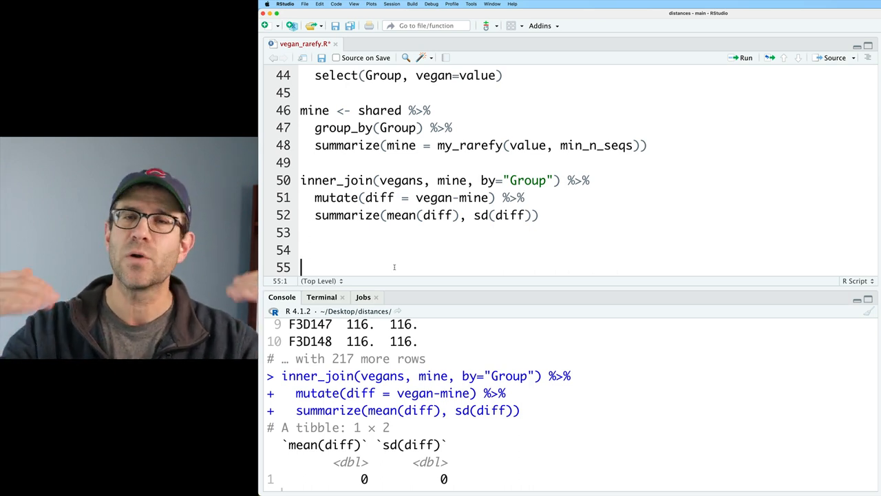
Step: Write rrarefy(shared_df, sample=min_n_seqs) to subsample the shared table to the minimum depth
{"action": "type", "text": "r"}
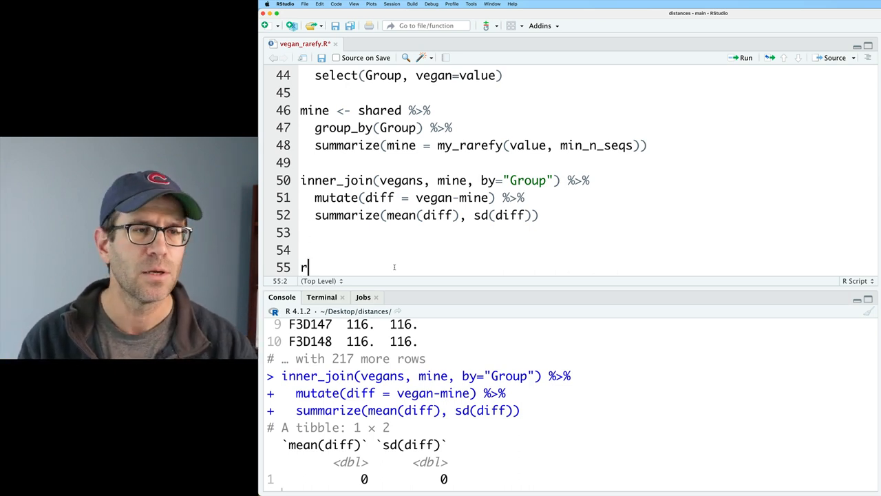
{"action": "type", "text": "rarefy(shared"}
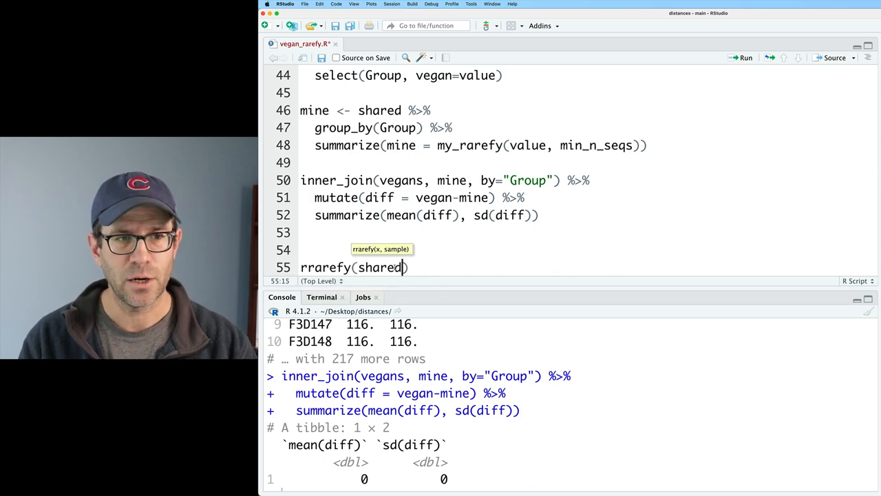
{"action": "type", "text": "_df, sample="}
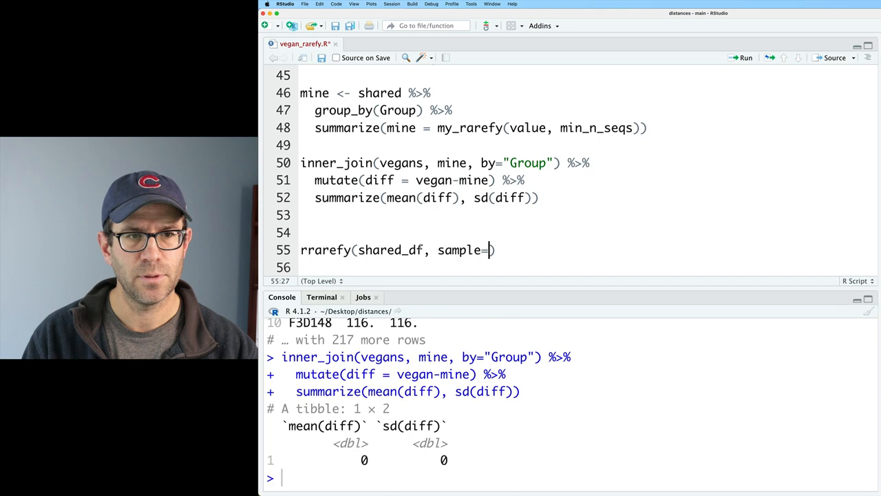
{"action": "type", "text": "min_n_seqs"}
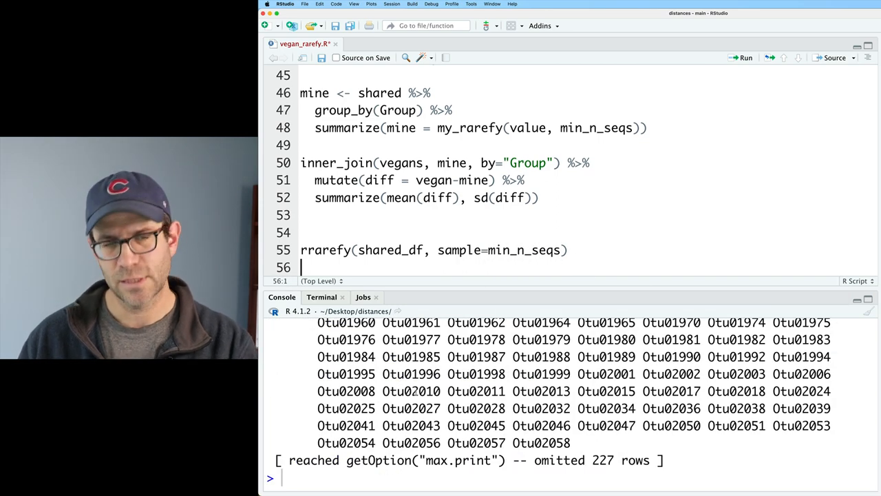
Step: Pipe the rrarefy result into as_tibble(rownames="Group") and pivot_longer(-Group), then run it
{"action": "left_click", "coordinate": [570, 251]}
{"action": "type", "text": " %>%"}
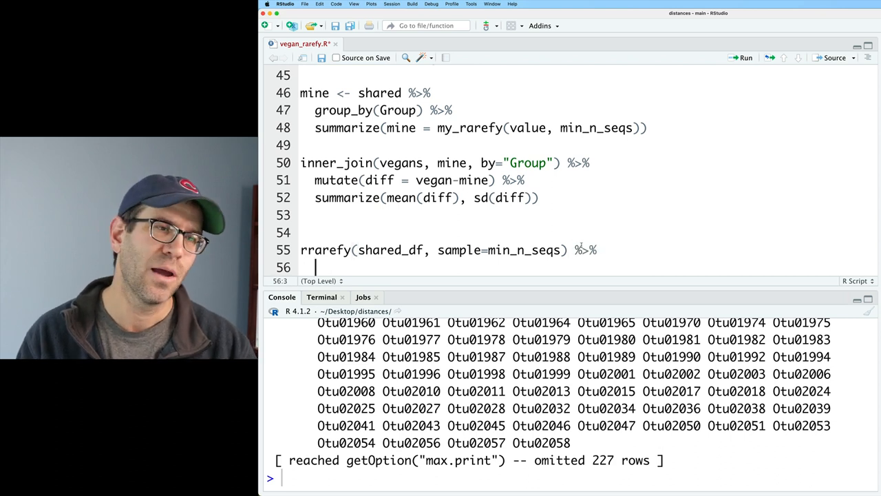
{"action": "type", "text": "as_tibble(rownames=\"Group"}
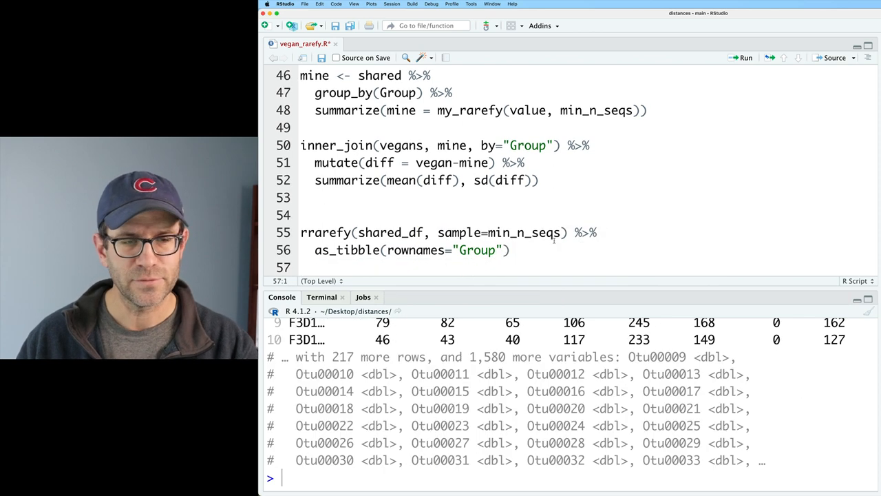
{"action": "type", "text": "%>%"}
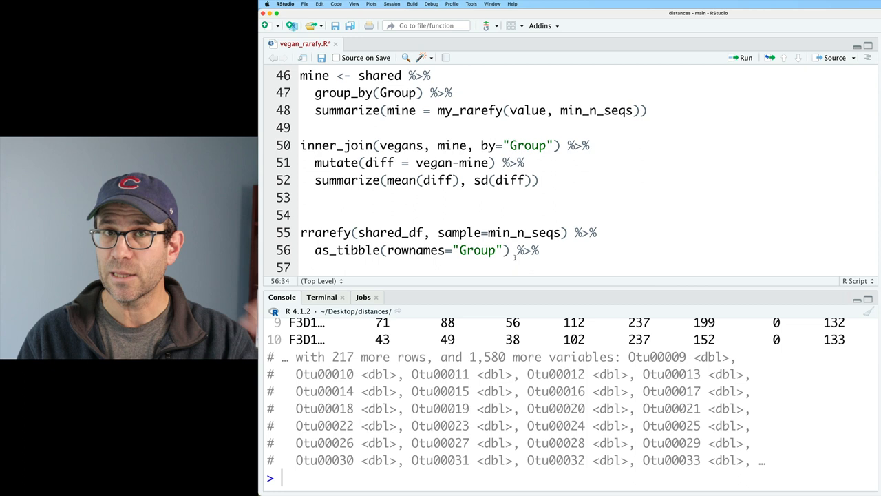
{"action": "type", "text": "pivot_longer(-Group"}
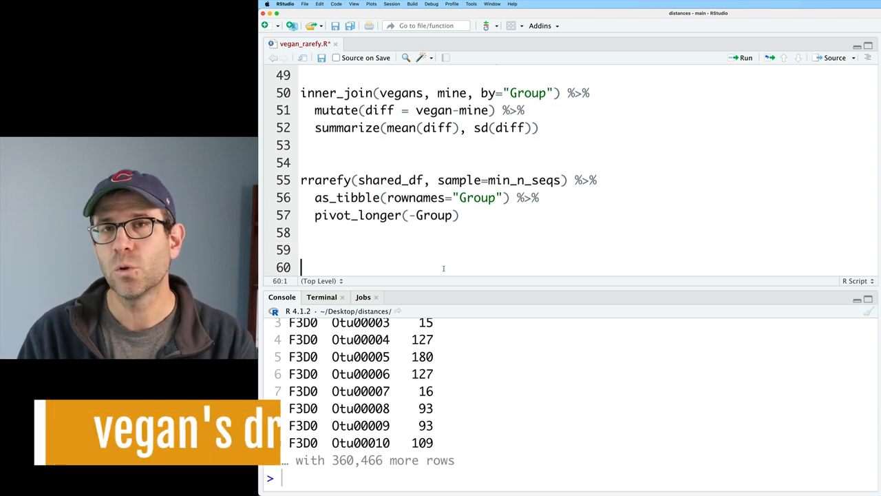
Step: Write drarefy(shared_df, sample=min_n_seqs) piped to a long Group-by-OTU tibble and run it
{"action": "type", "text": "dr"}
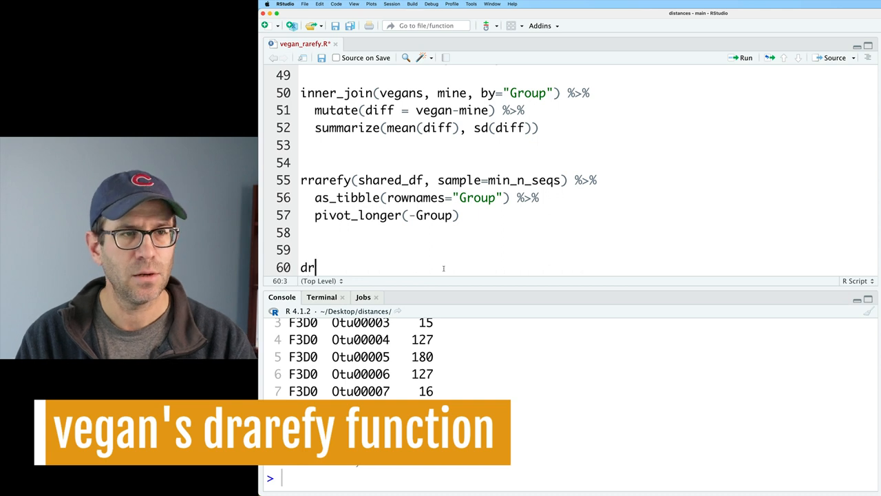
{"action": "type", "text": "arefy("}
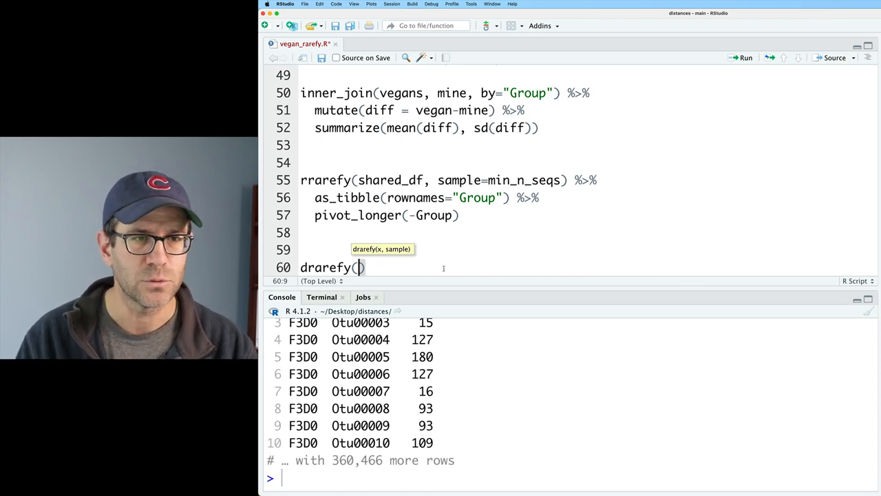
{"action": "type", "text": "shared_df,"}
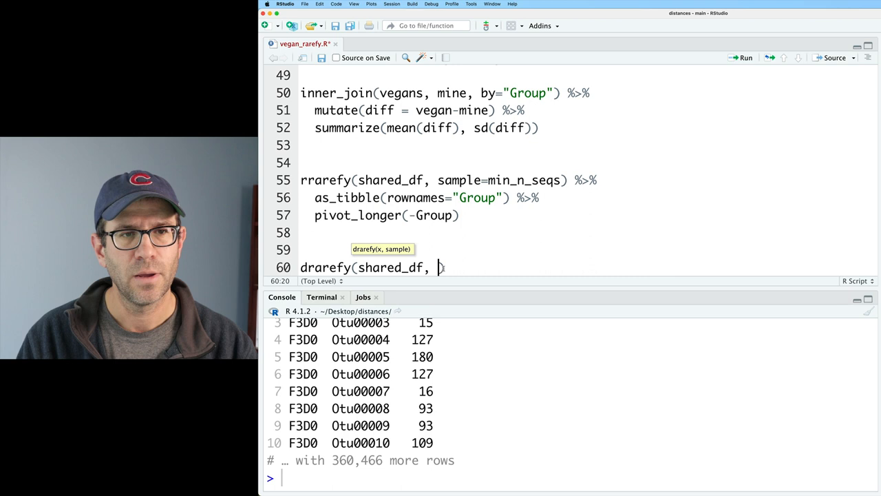
{"action": "type", "text": "sample=min_n_seqs"}
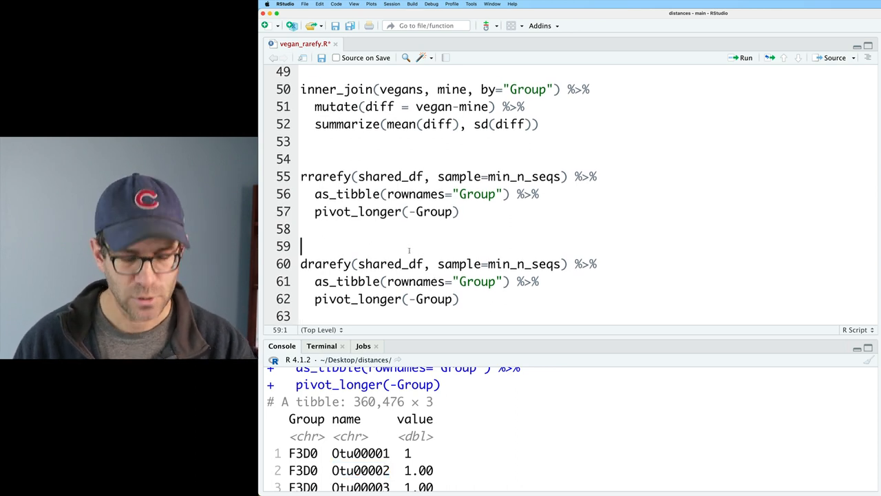
Step: Add old <- options(pillar.sigfig = 7), append tail() to the drarefy pipeline, and check min_n_seqs is 1828
{"action": "type", "text": "old <- options("}
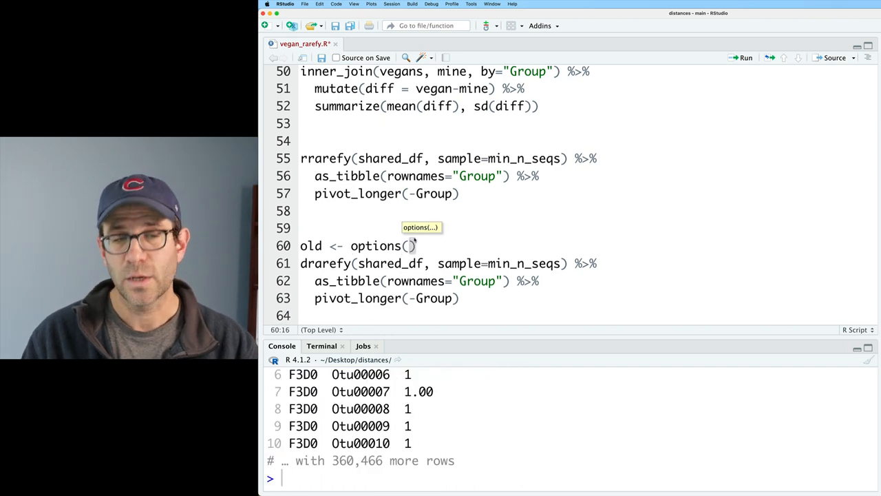
{"action": "type", "text": "pillar."}
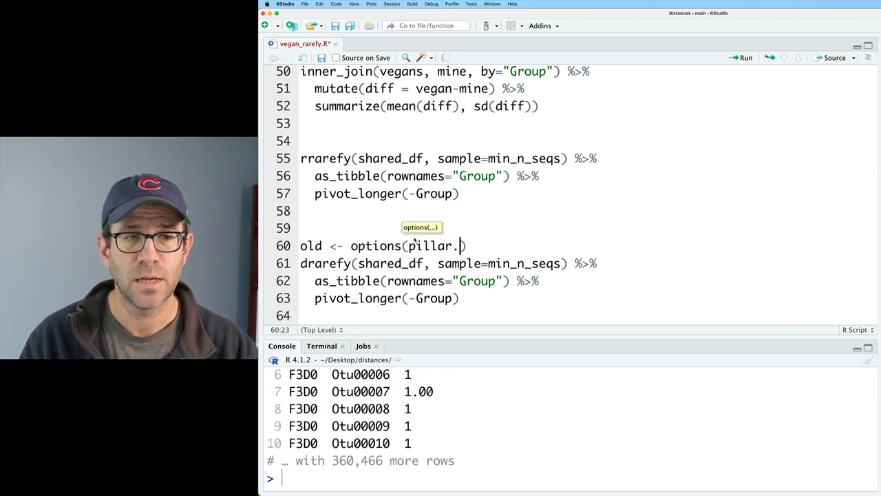
{"action": "type", "text": "sigfig = 7"}
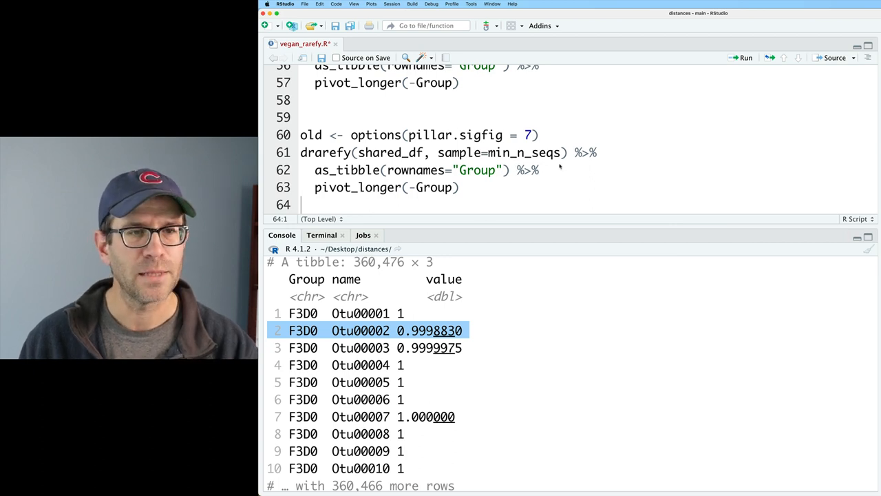
{"action": "type", "text": "%>%"}
{"action": "type", "text": "tail()"}
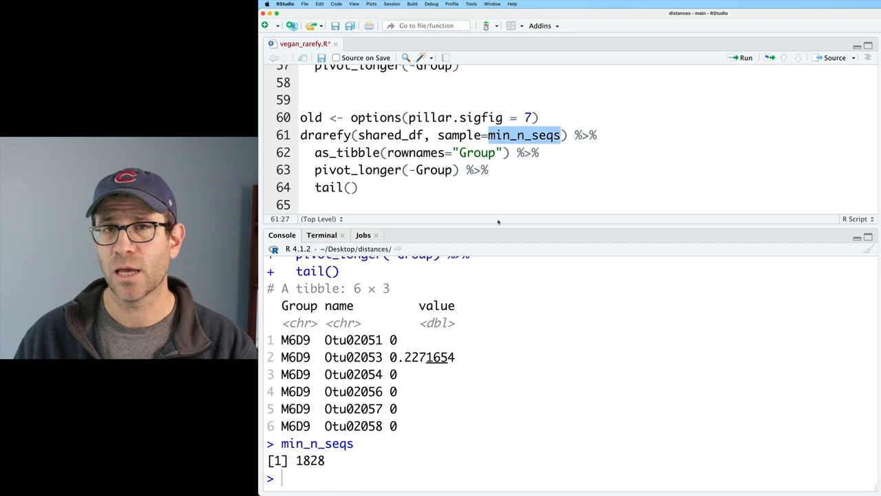
{"action": "left_click", "coordinate": [358, 187]}
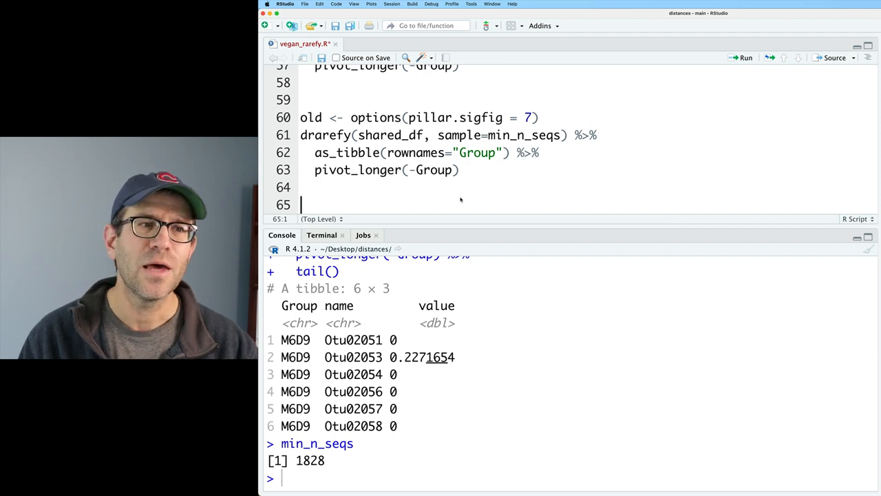
Step: Restore formatting with options(old) and rerun the copied drarefy pipeline at default precision
{"action": "type", "text": "options(old"}
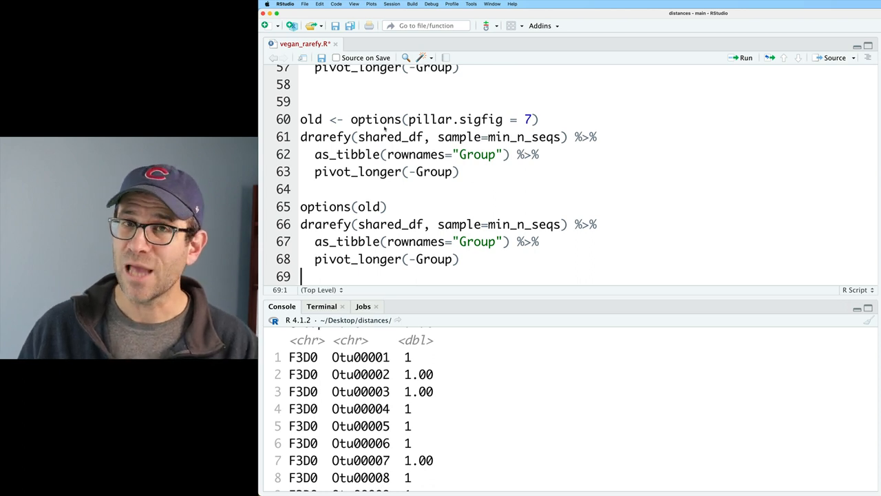
{"action": "double_click", "coordinate": [455, 118]}
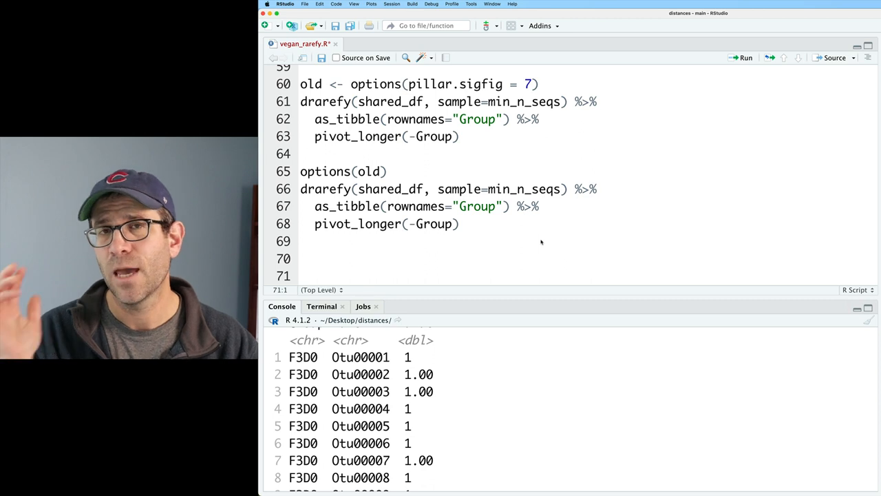
{"action": "type", "text": "s"}
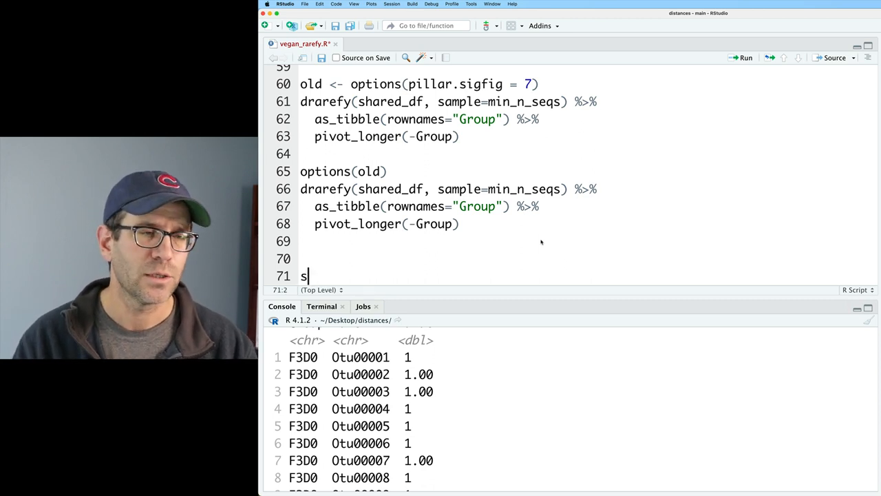
Step: Run rarecurve(shared_df, step=100) and view its per-sample richness list output
{"action": "type", "text": "rarecurve("}
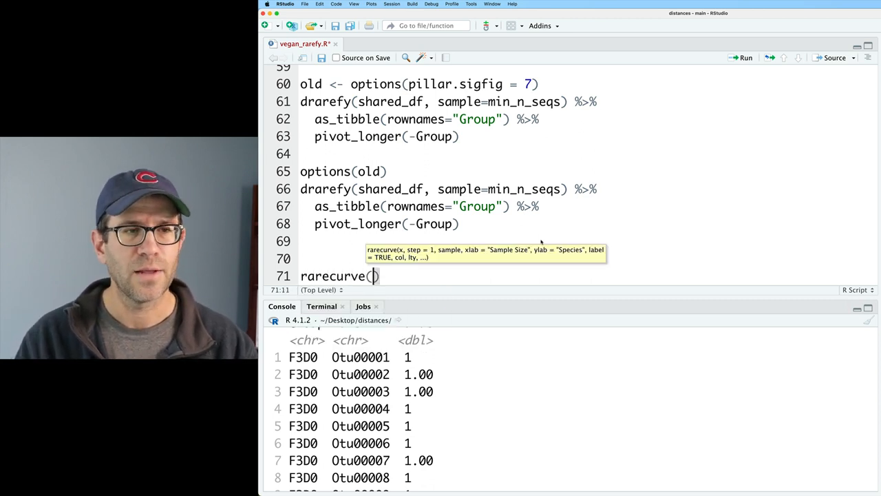
{"action": "type", "text": "shared_df,"}
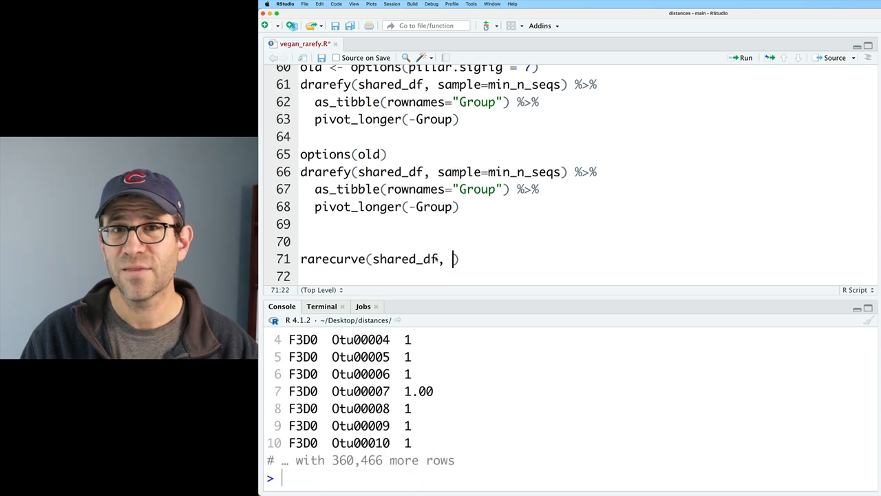
{"action": "type", "text": "step=5"}
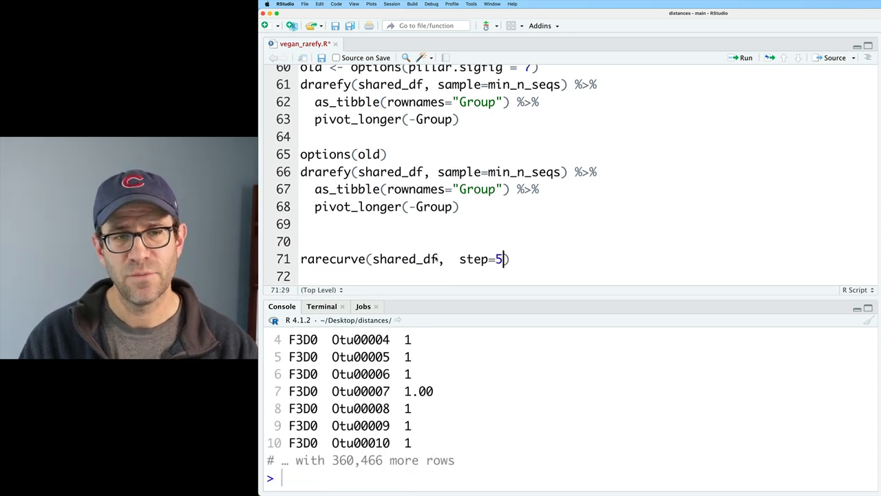
{"action": "type", "text": "0"}
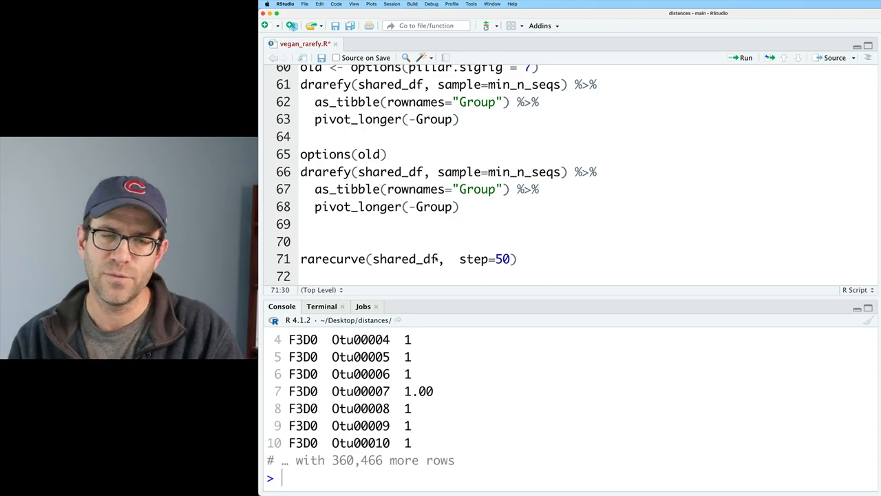
{"action": "key", "text": "Backspace"}
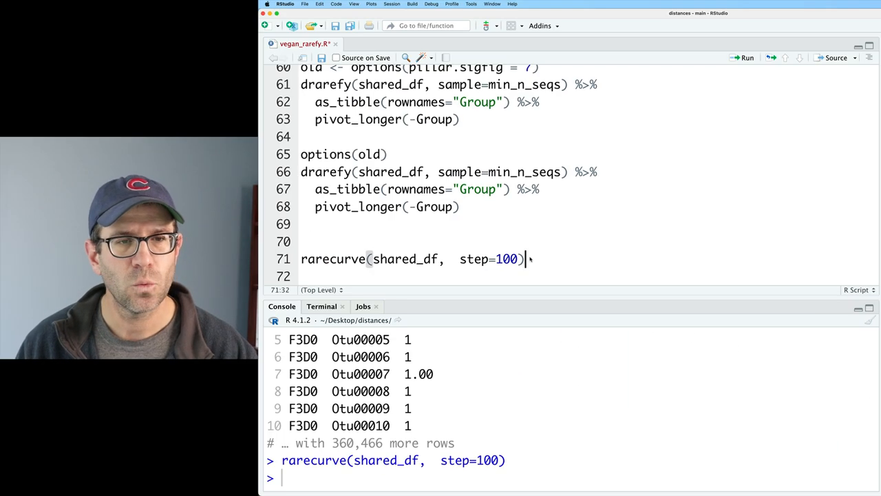
{"action": "type", "text": "%>%"}
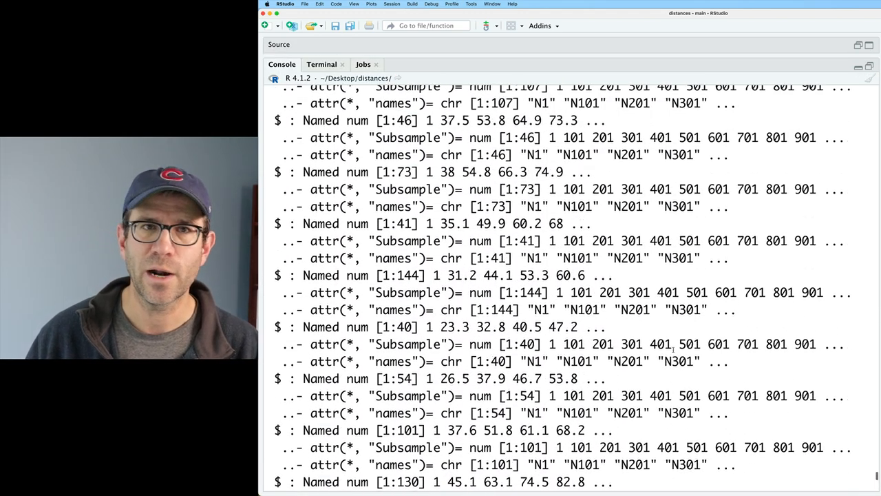
Step: Scroll through the rarecurve console output, then resize panes to show the script again
{"action": "scroll", "scroll_direction": "down", "scroll_amount": 3}
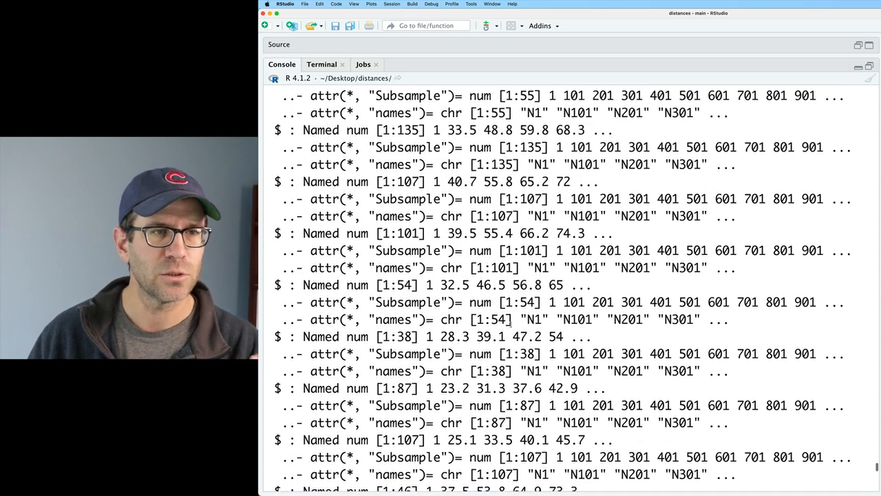
{"action": "scroll", "scroll_direction": "down", "scroll_amount": 3}
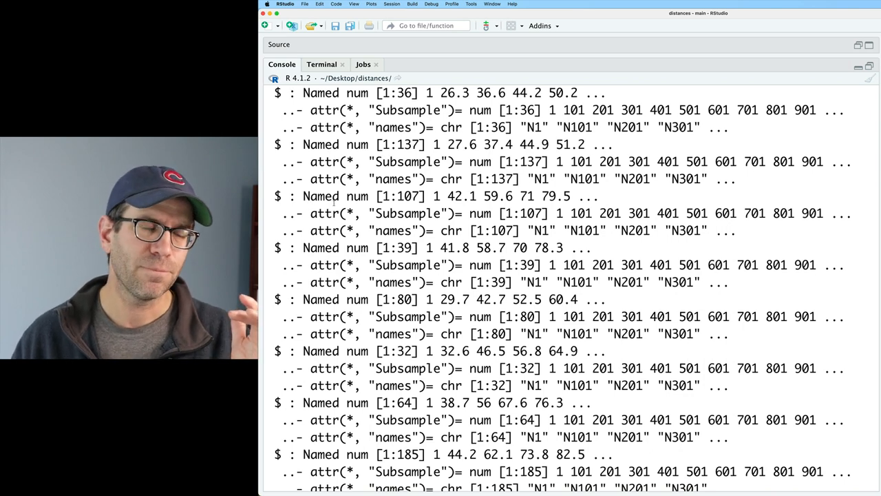
{"action": "left_click_drag", "start_coordinate": [275, 195], "coordinate": [743, 231]}
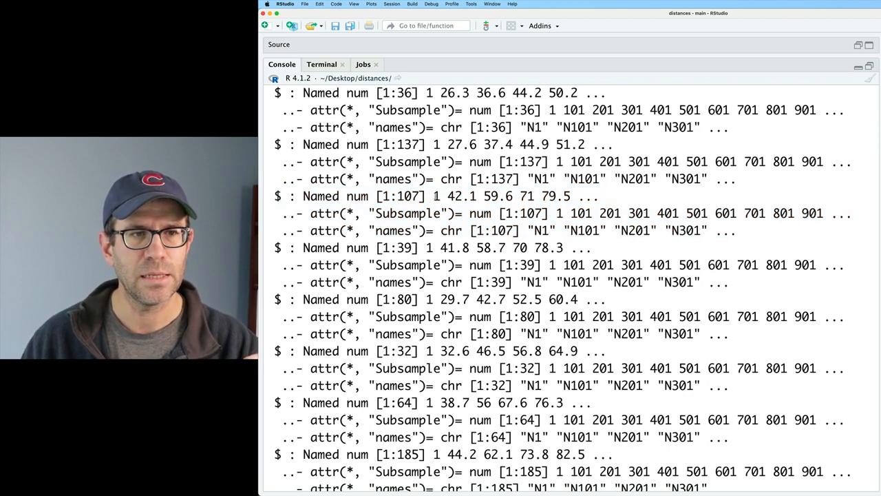
{"action": "left_click_drag", "start_coordinate": [434, 195], "coordinate": [570, 195]}
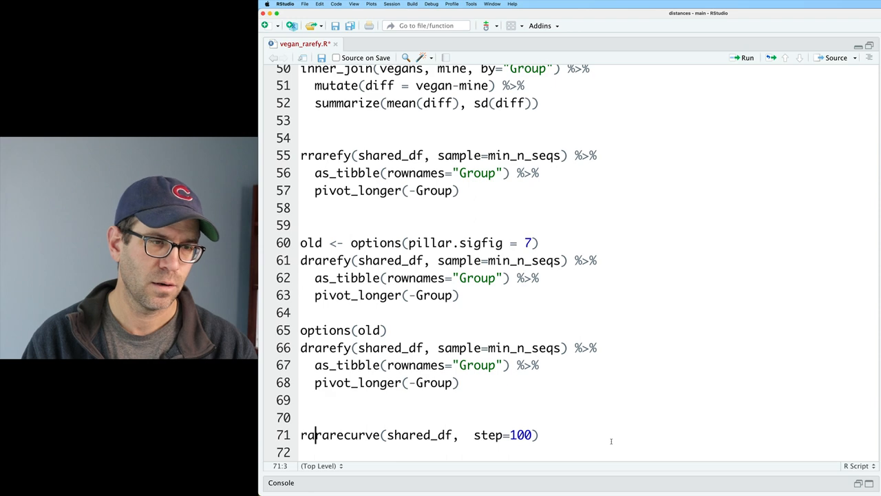
Step: Store the result as rarecurve_data and row-bind its per-sample lists with map_dfr(bind_rows)
{"action": "type", "text": "rarecurve_data <-"}
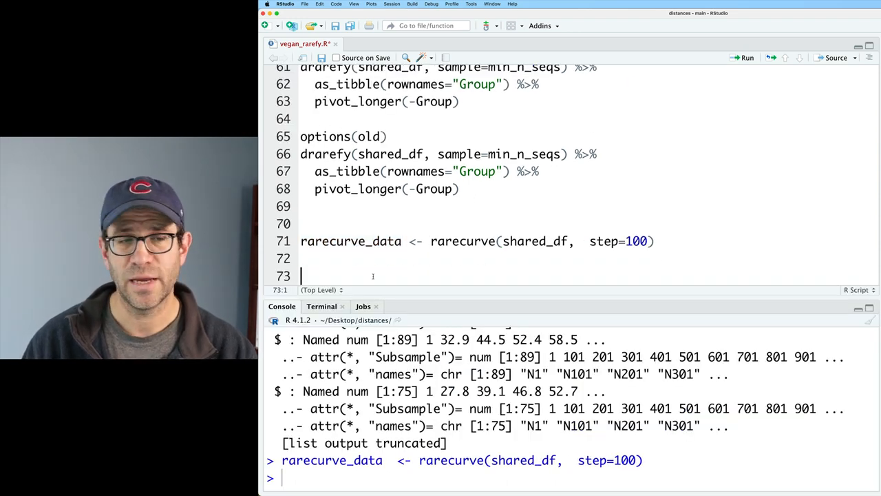
{"action": "type", "text": "map_dfr(rarecurve_data,"}
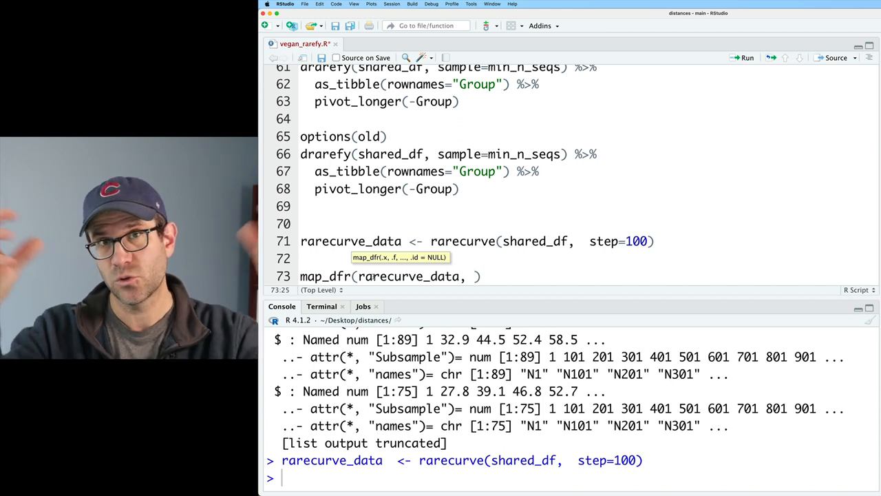
{"action": "type", "text": "bind_rows"}
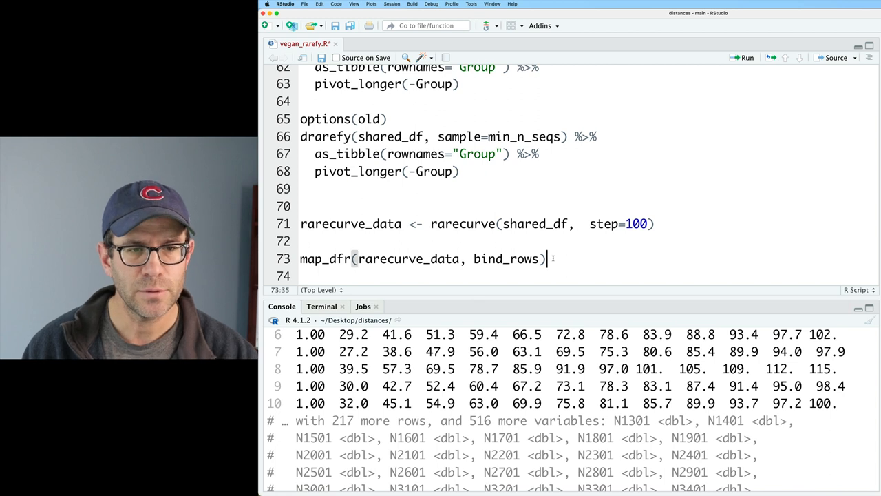
{"action": "type", "text": "%>%"}
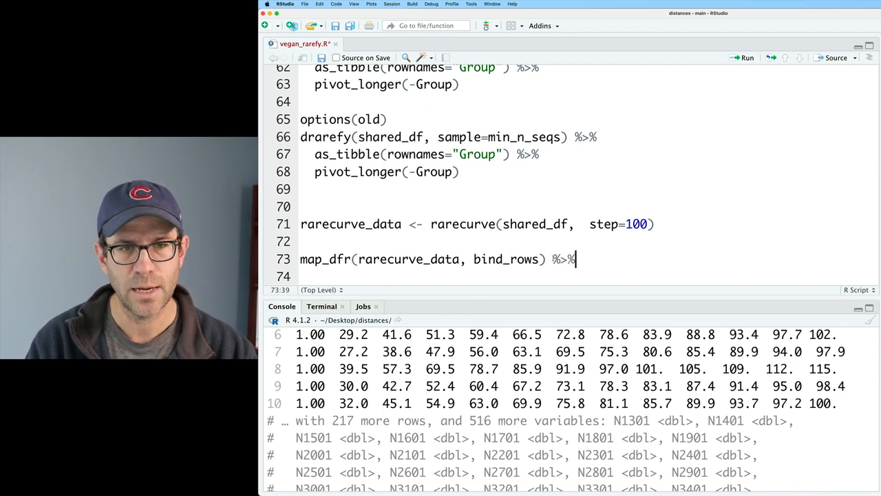
{"action": "type", "text": "select(N"}
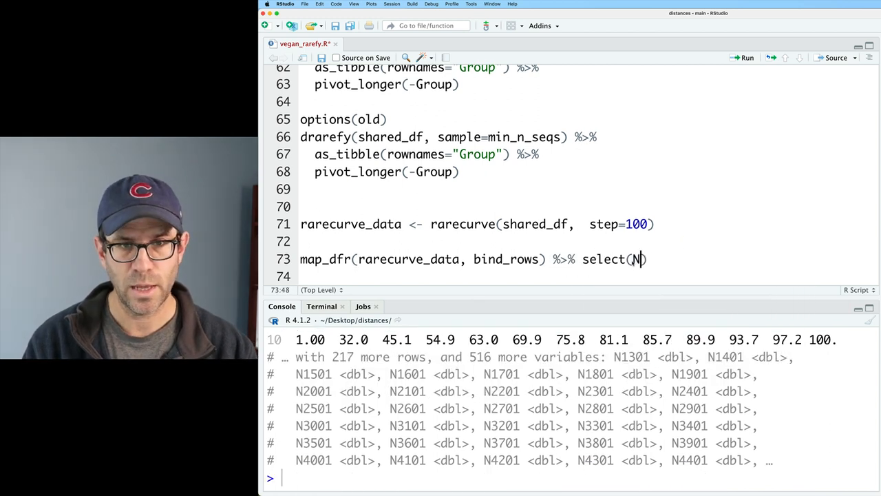
{"action": "type", "text": "10001"}
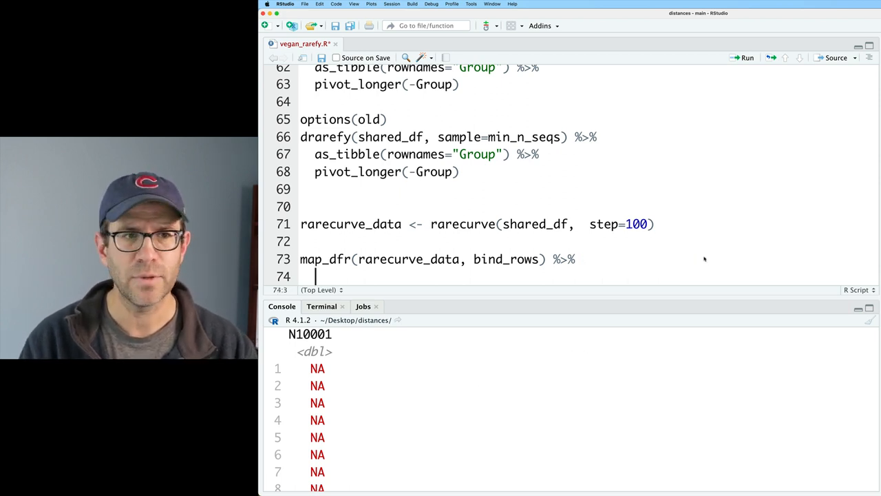
Step: Add a Group column from rownames(shared_df) with bind_cols and pivot_longer(-Group) into a 120,083-row tibble
{"action": "type", "text": "bind_cols("}
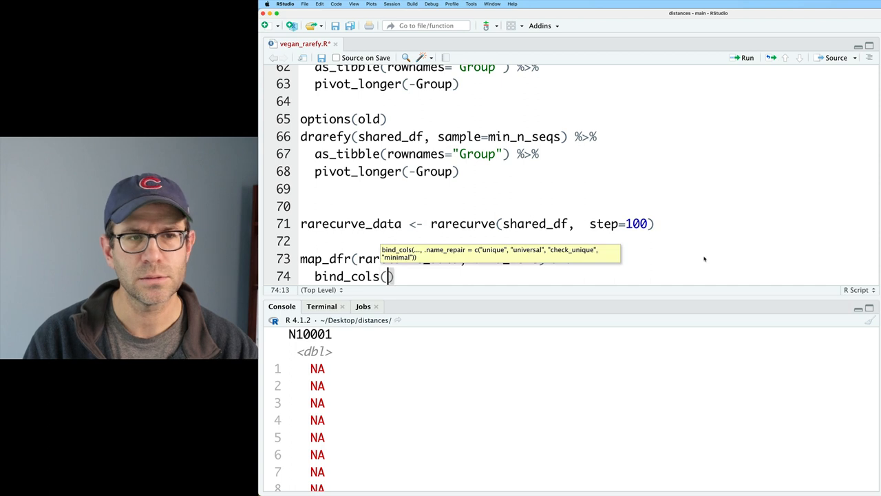
{"action": "type", "text": "rownames(shared_df"}
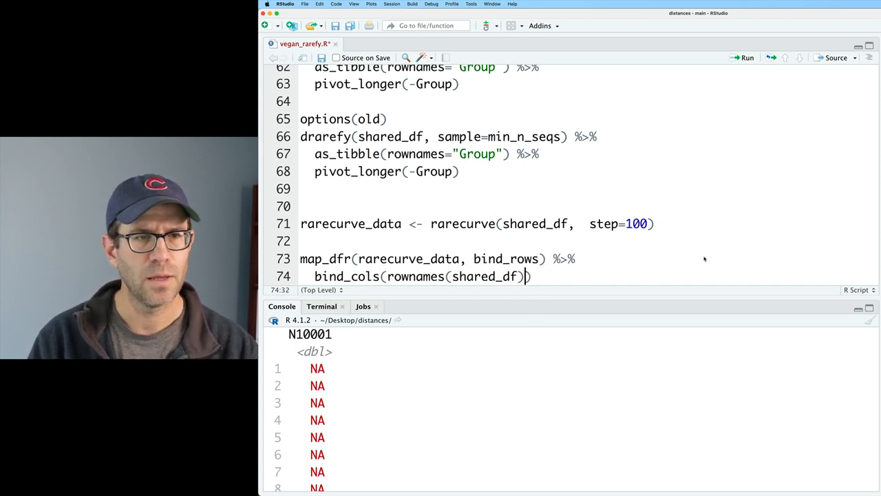
{"action": "type", "text": ",."}
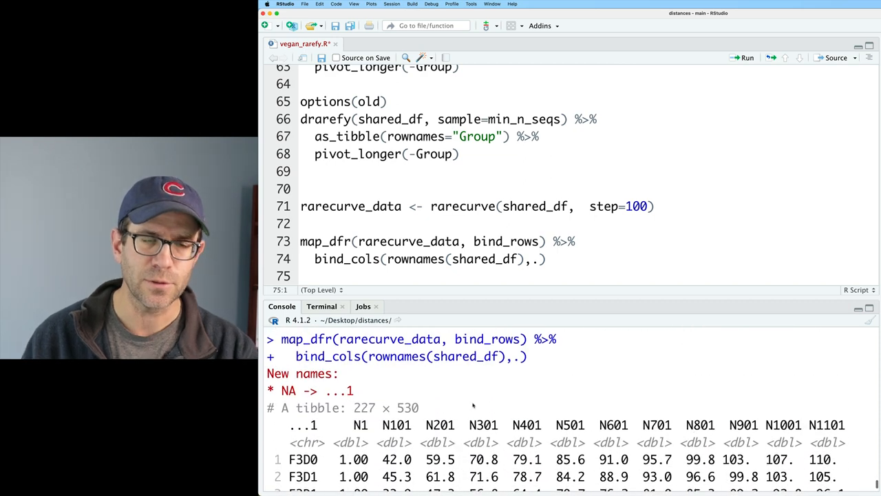
{"action": "type", "text": "Group ="}
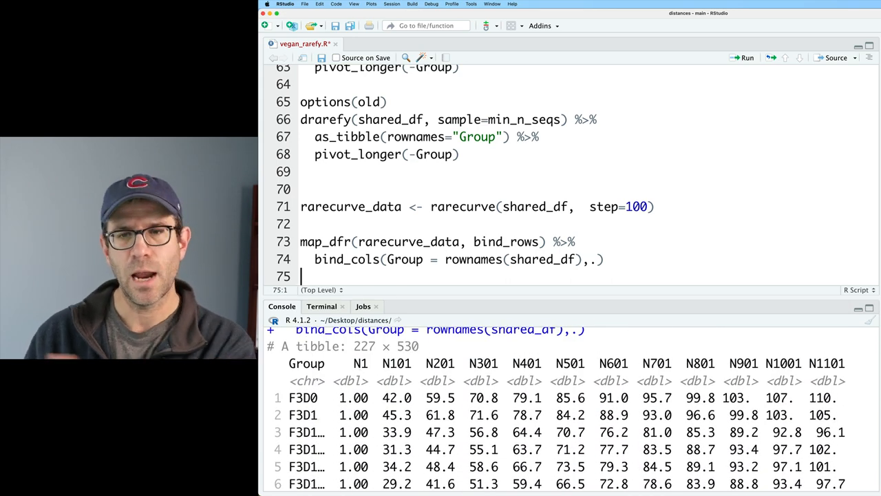
{"action": "left_click", "coordinate": [604, 259]}
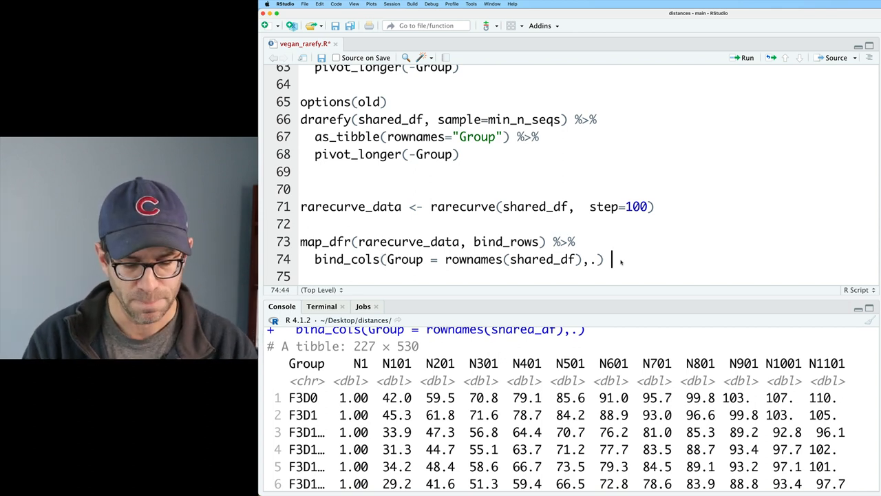
{"action": "type", "text": "%>%"}
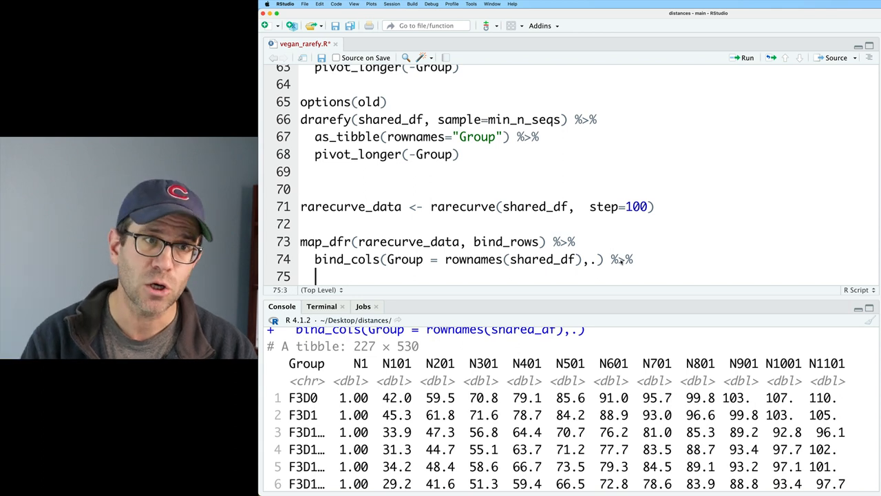
{"action": "type", "text": "pivot_longer(-Group"}
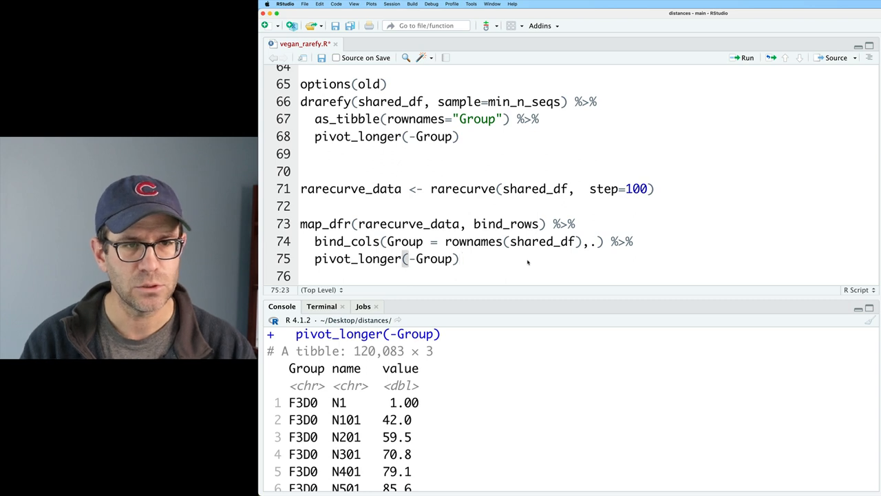
Step: Add mutate(n_seqs = as.numeric(str_replace(name, "N", ""))) and select(-name) to the pipeline
{"action": "type", "text": "%>%"}
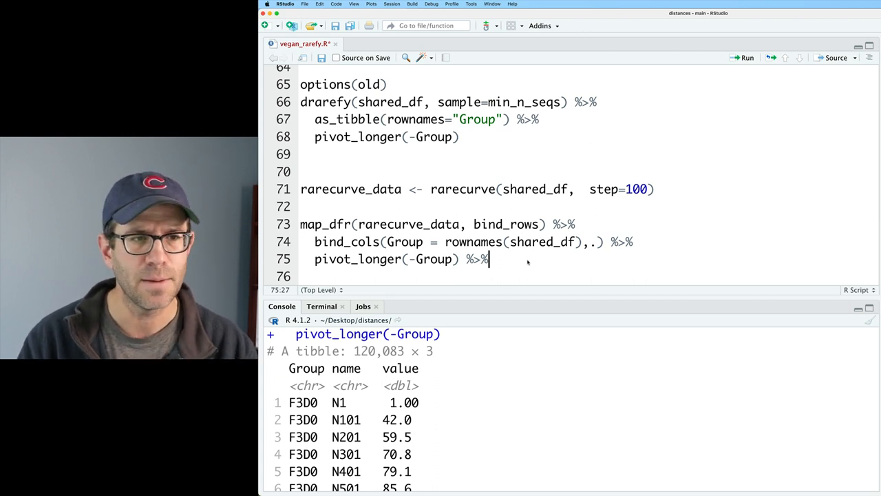
{"action": "type", "text": "mutate("}
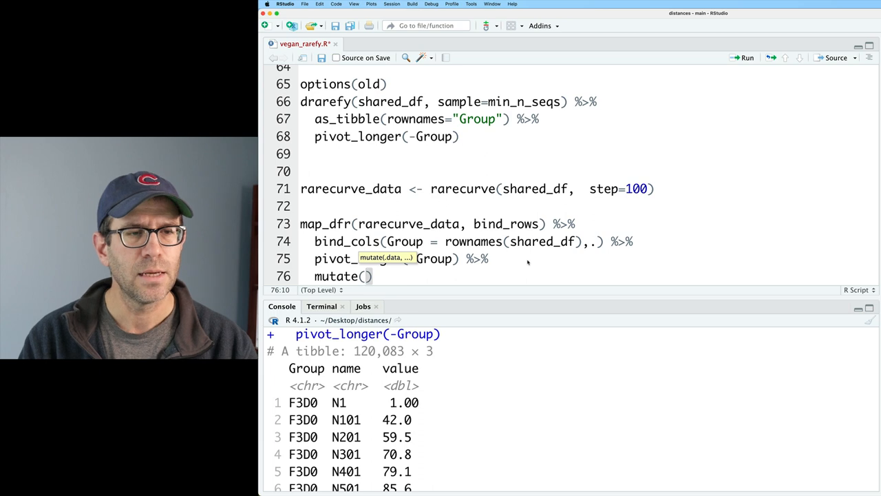
{"action": "type", "text": "n_seqs ="}
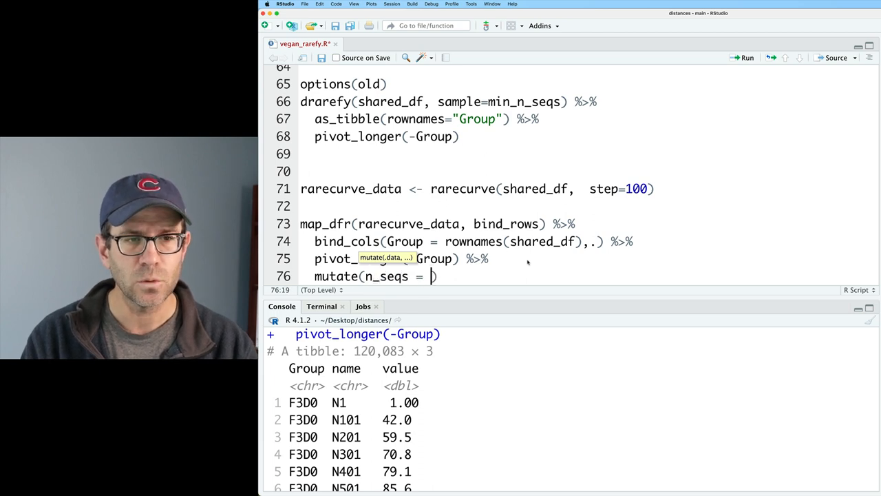
{"action": "type", "text": "str_replace(name,"}
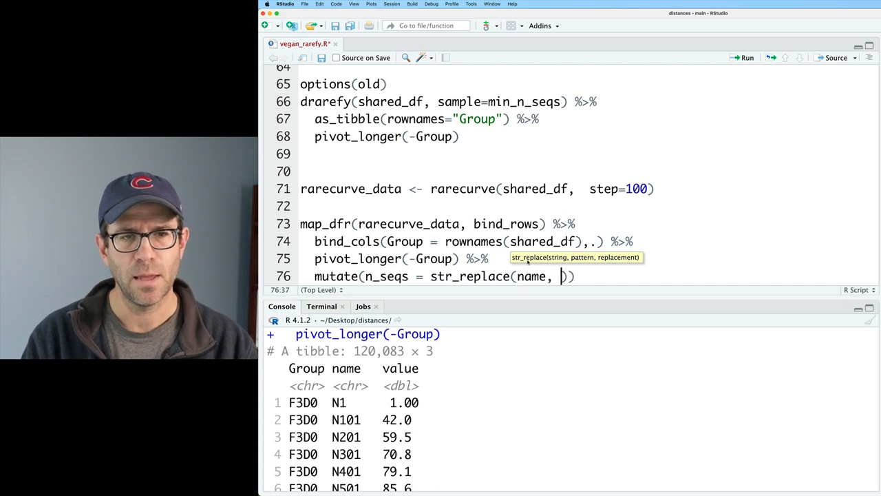
{"action": "type", "text": "\"N\", \""}
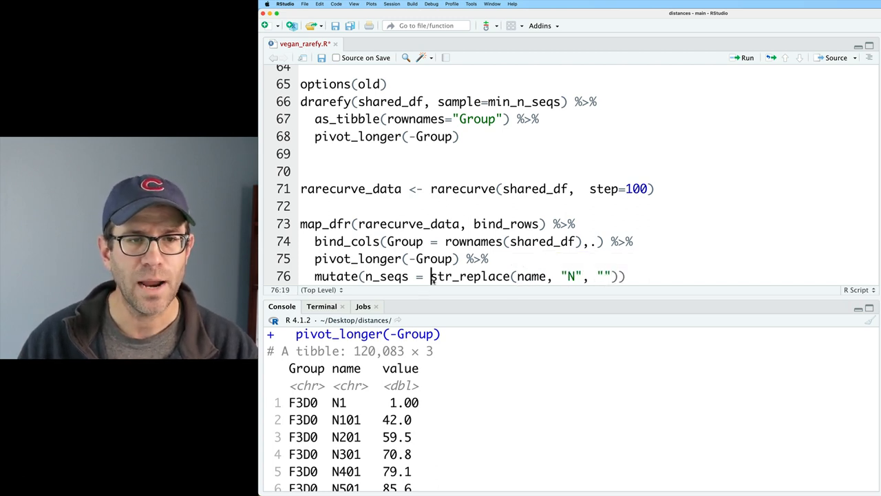
{"action": "type", "text": "as.numeric("}
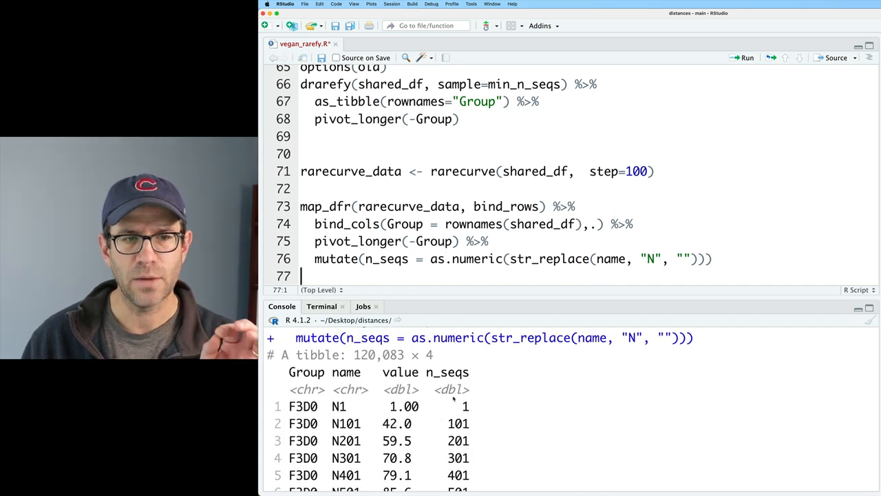
{"action": "left_click", "coordinate": [713, 259]}
{"action": "type", "text": "select("}
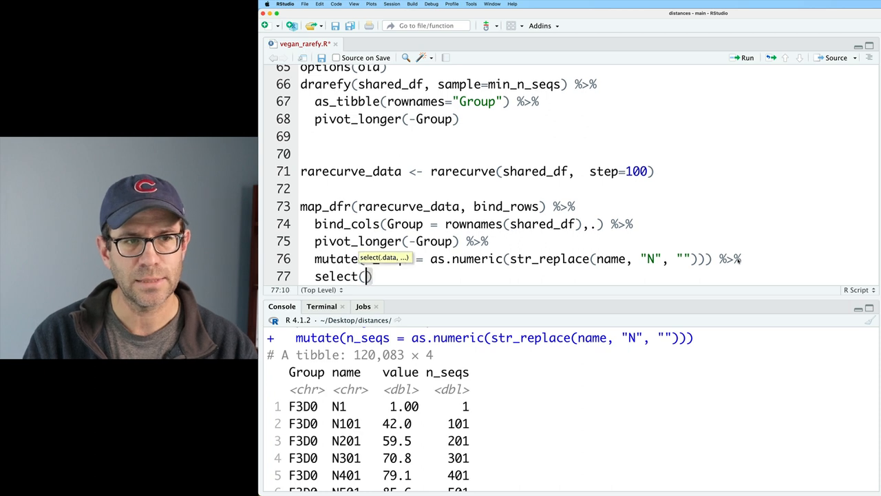
{"action": "type", "text": "-name)"}
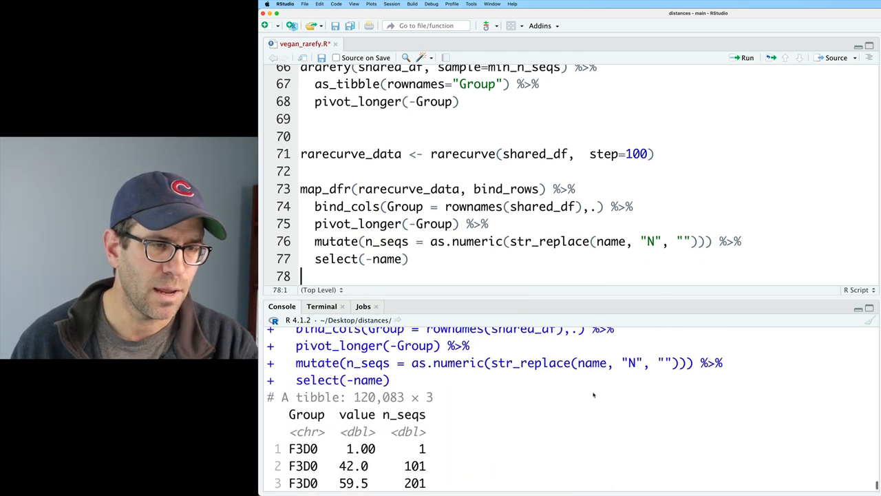
{"action": "type", "text": "%>%"}
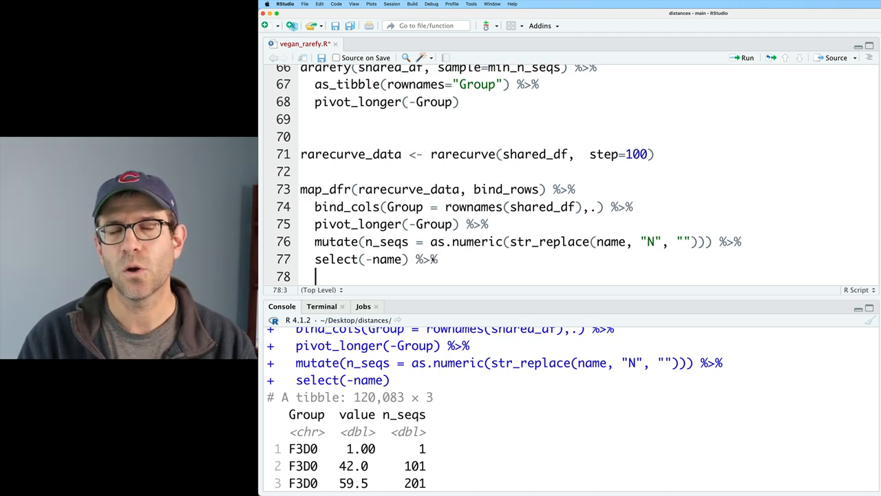
Step: Plot value against n_seqs with ggplot, one geom_line per Group
{"action": "type", "text": "ggplot()"}
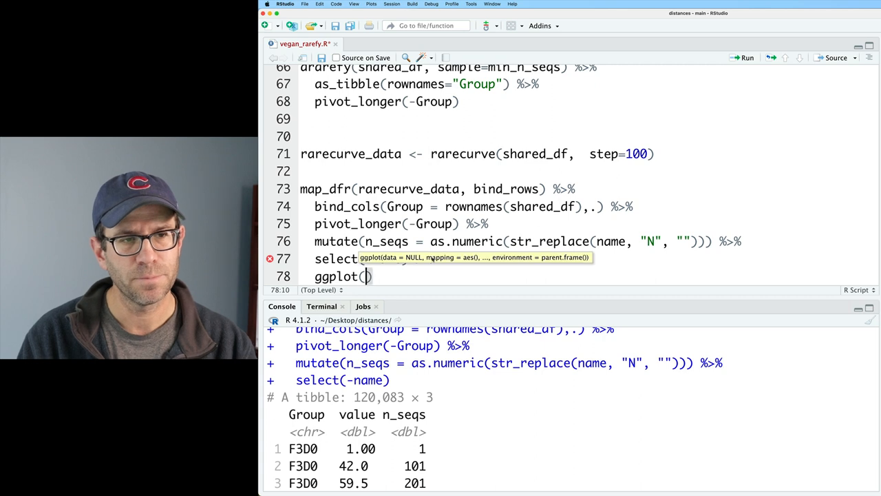
{"action": "type", "text": "aes(x=n_se"}
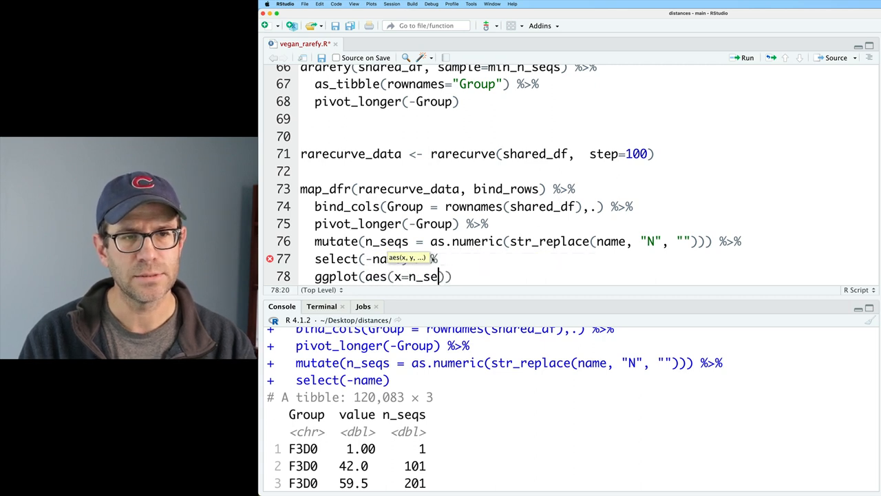
{"action": "type", "text": ", y=value"}
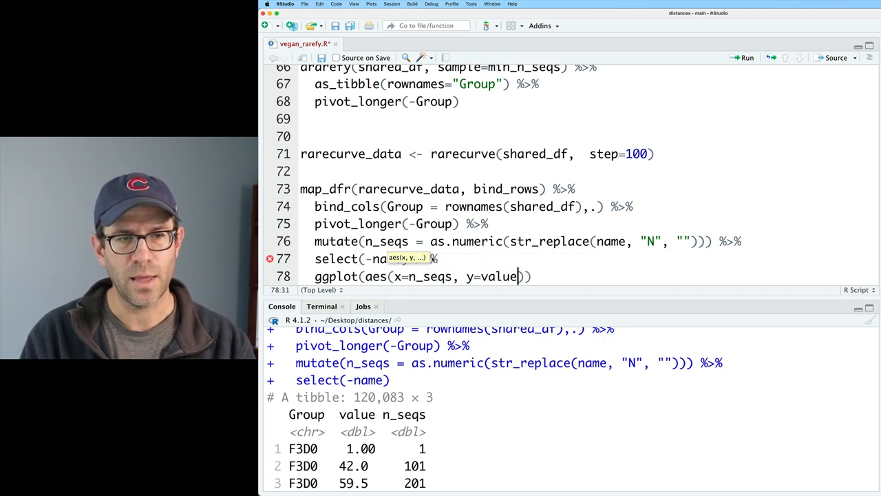
{"action": "type", "text": ", group=G"}
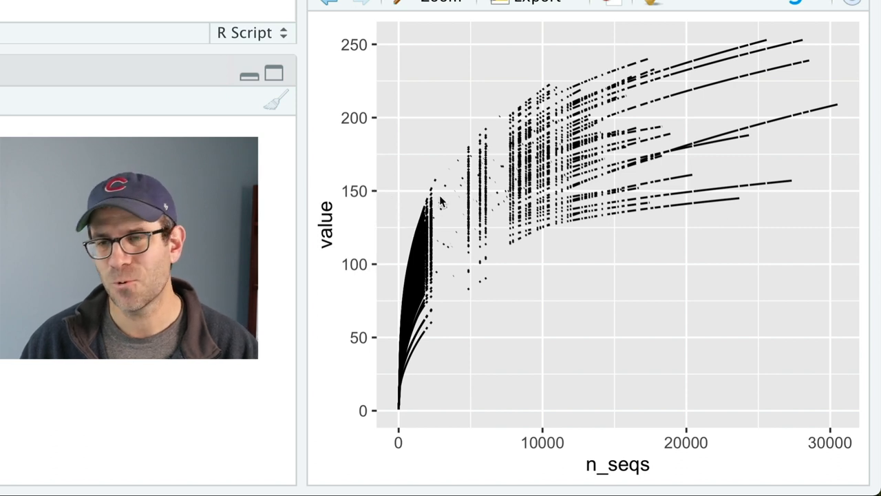
{"action": "mouse_move", "coordinate": [461, 246]}
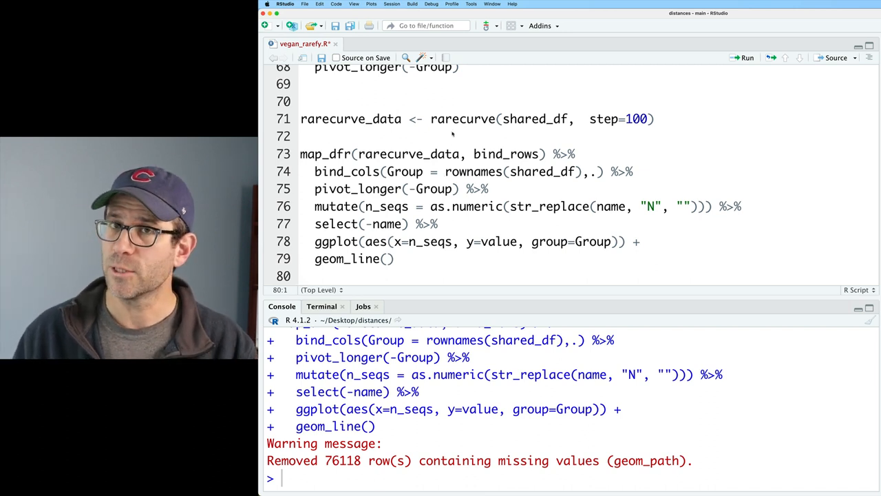
{"action": "mouse_move", "coordinate": [525, 385]}
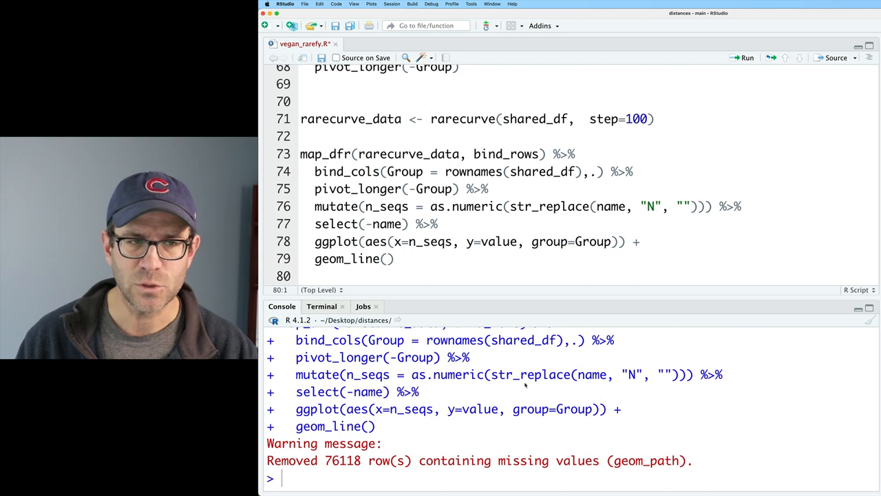
Step: Insert drop_na() %>% right after pivot_longer and rerun to remove the missing-values warning
{"action": "left_click", "coordinate": [490, 189]}
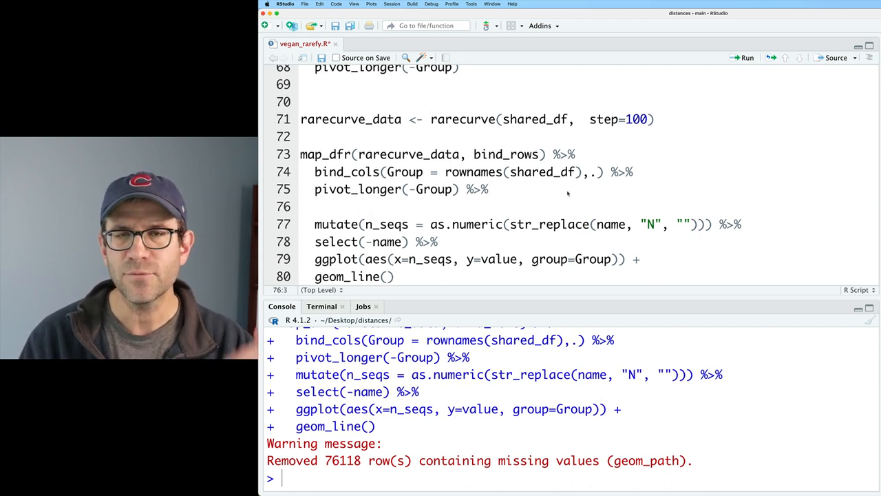
{"action": "type", "text": "drop_na"}
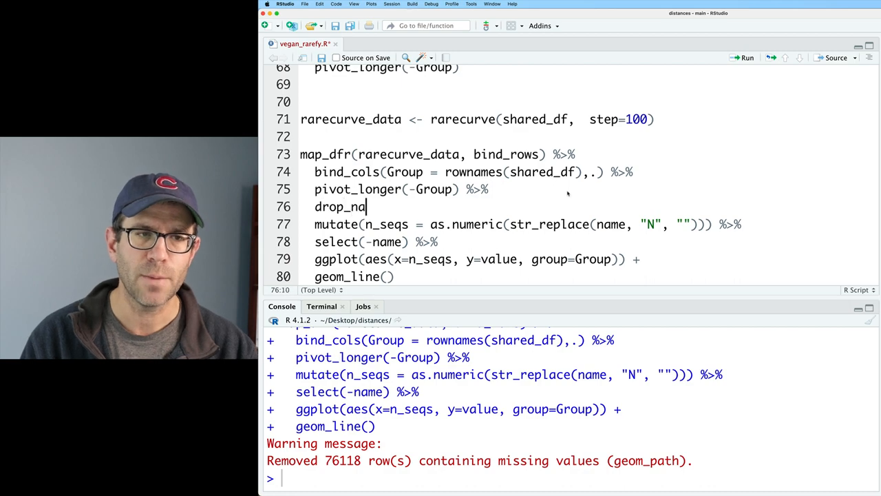
{"action": "type", "text": "() %>%"}
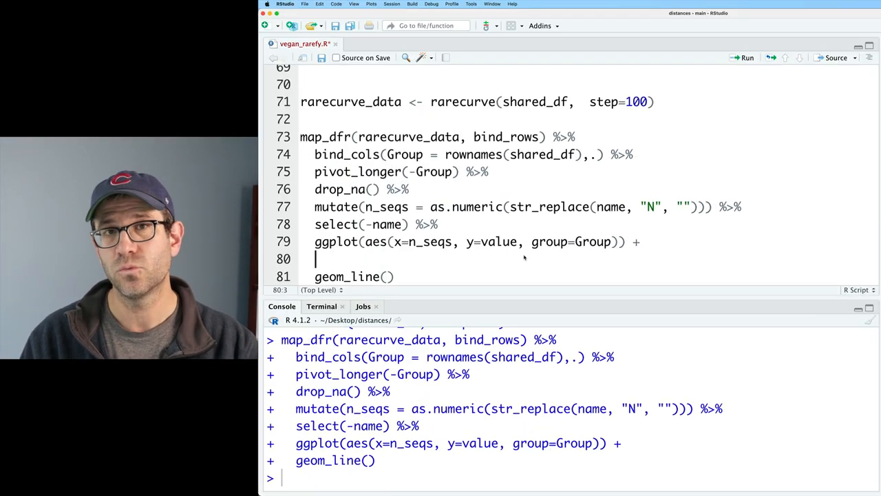
Step: Add geom_vline(xintercept = min_n_seqs, color="gray") and theme_classic() to the ggplot code
{"action": "type", "text": "geom_vline"}
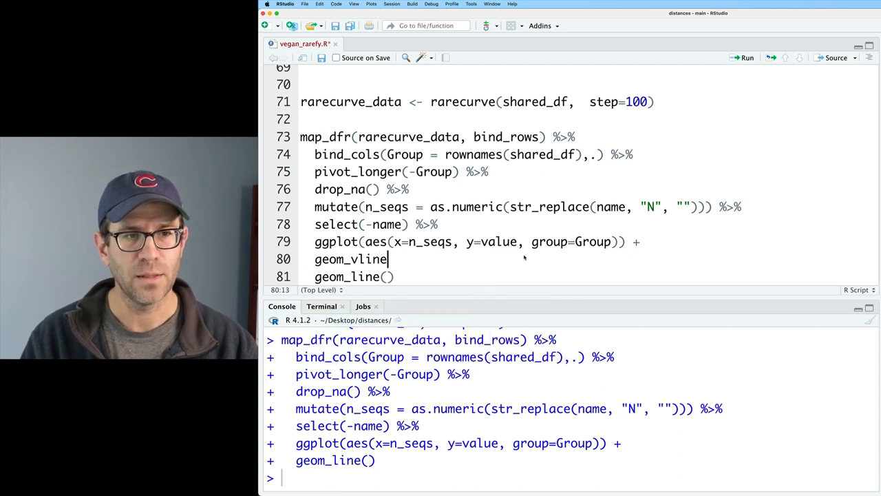
{"action": "type", "text": "(xintercept)"}
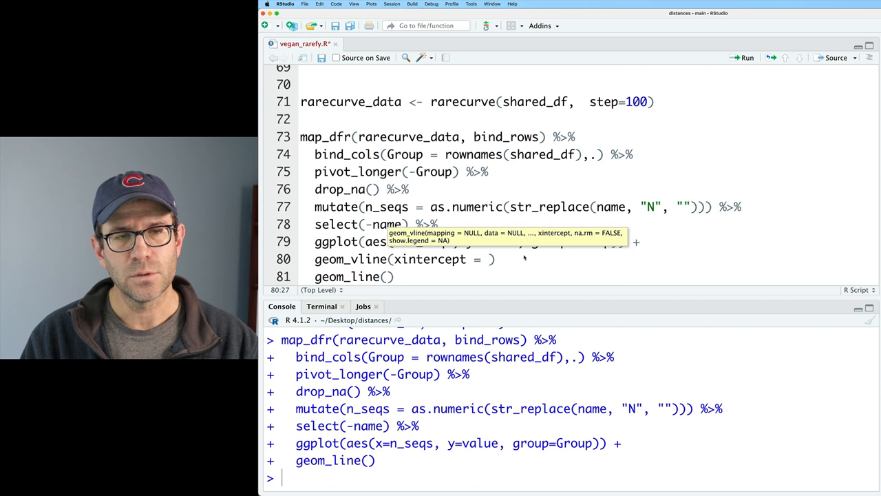
{"action": "type", "text": "min_n_seqs"}
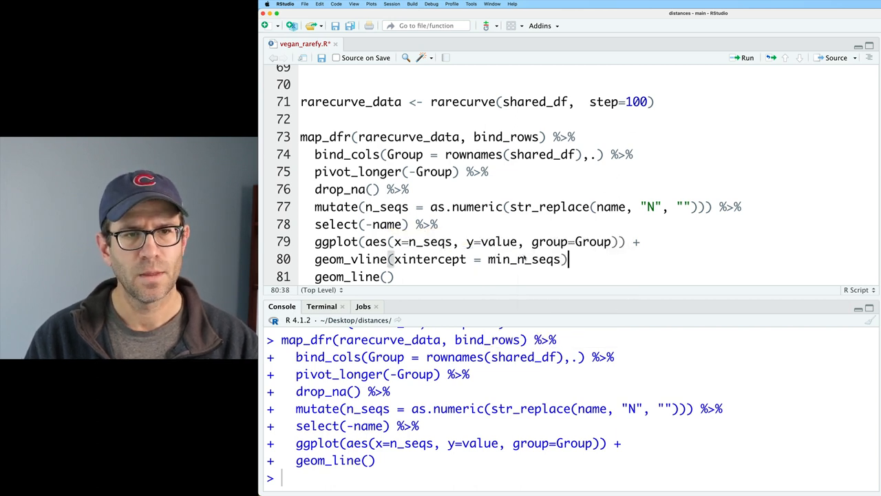
{"action": "type", "text": ", color=\"gray"}
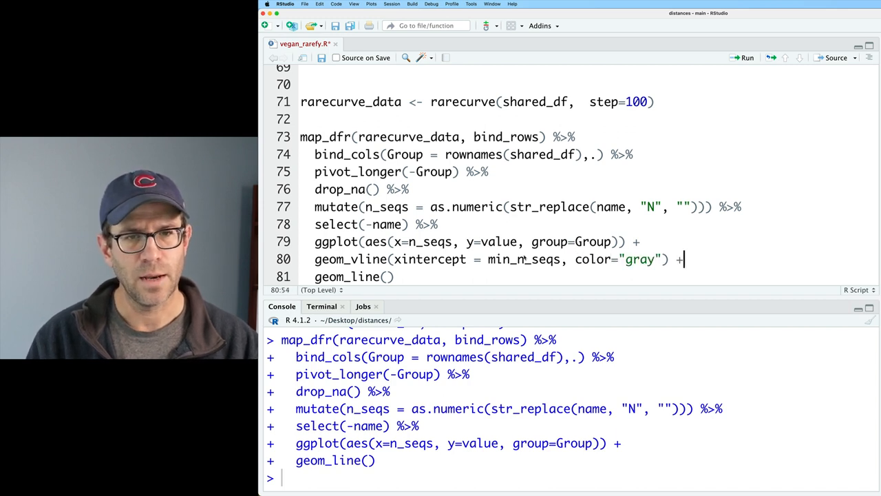
{"action": "type", "text": "theme"}
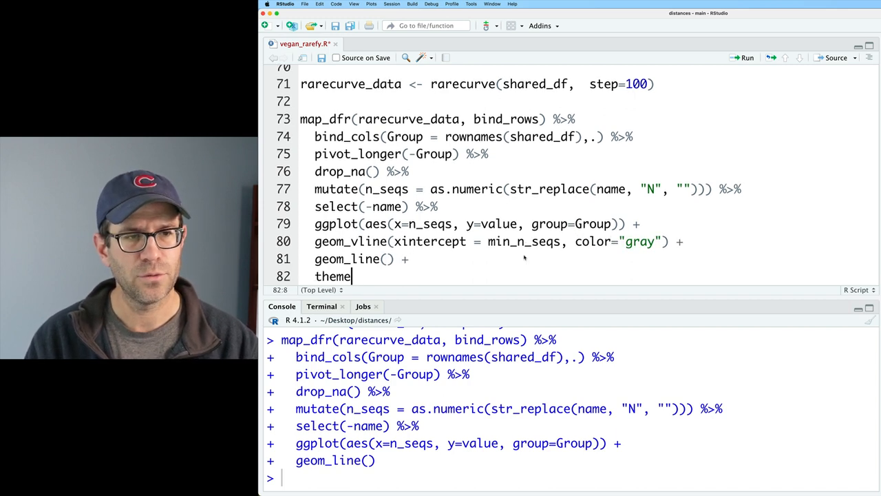
{"action": "type", "text": "_classic()"}
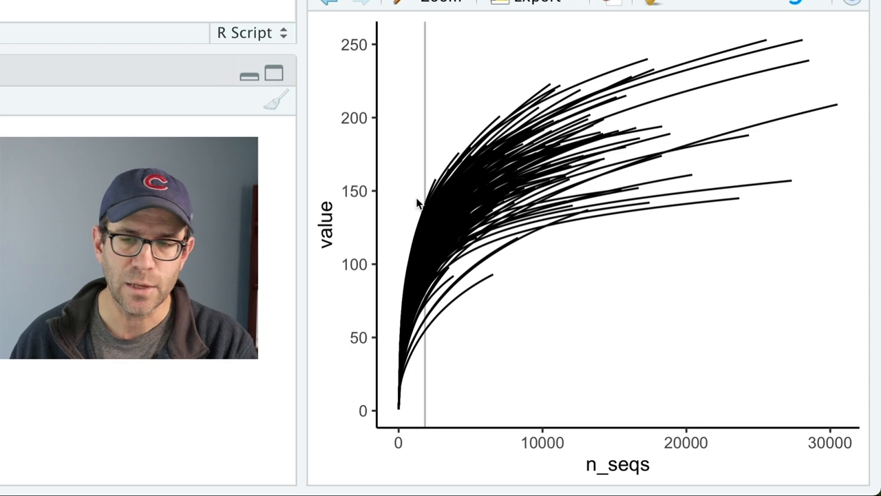
{"action": "mouse_move", "coordinate": [399, 399]}
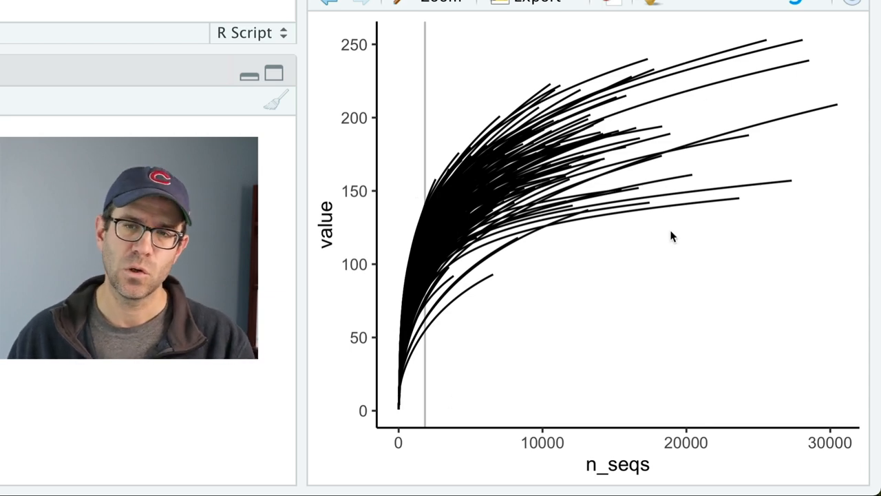
{"action": "mouse_move", "coordinate": [406, 347]}
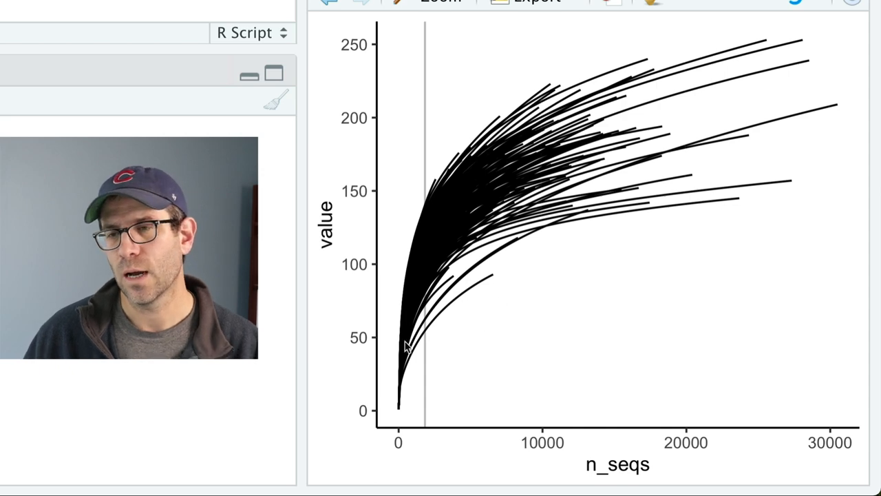